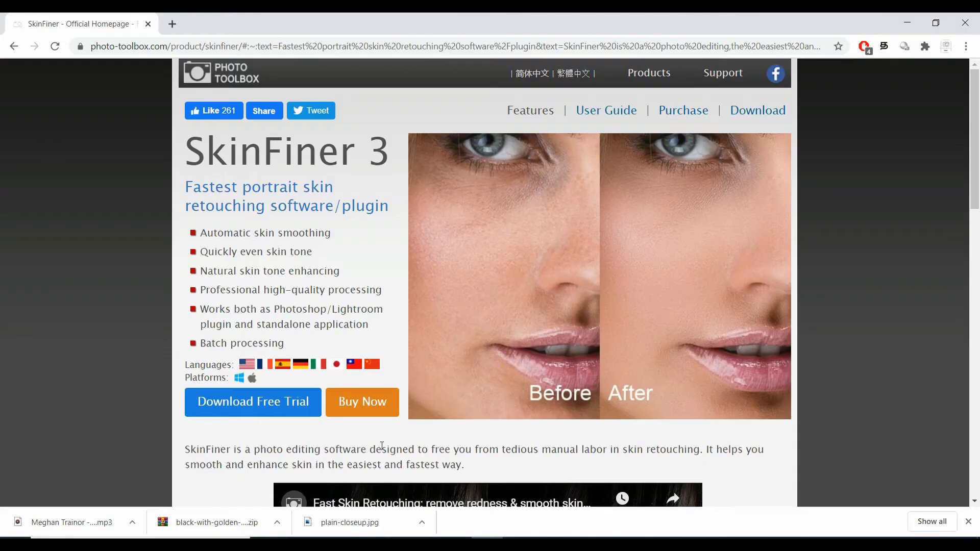
mouse_move(478, 318)
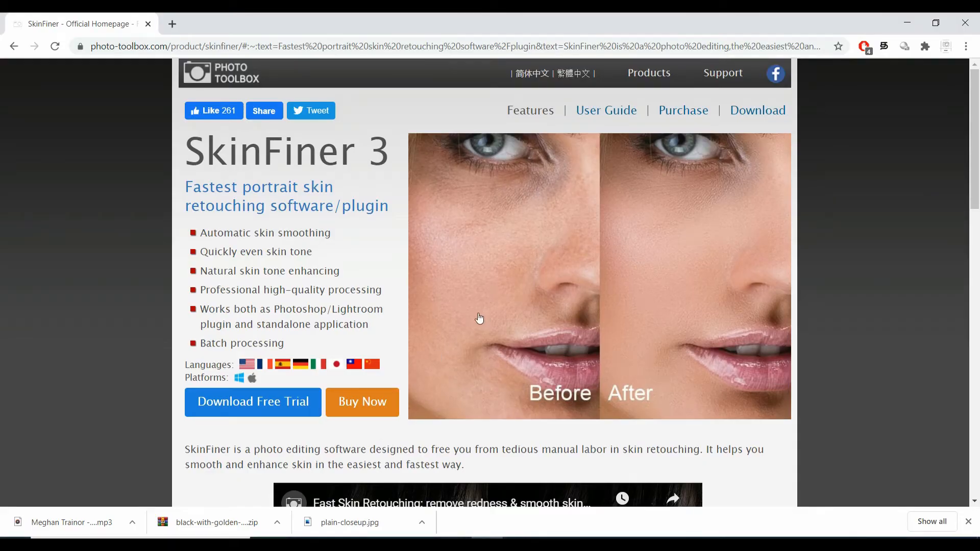
mouse_move(851, 65)
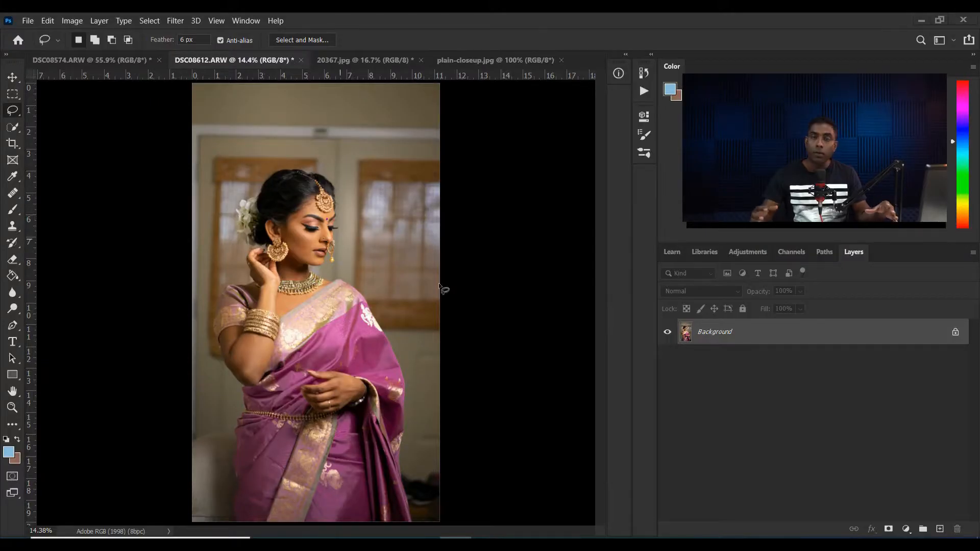
mouse_move(450, 218)
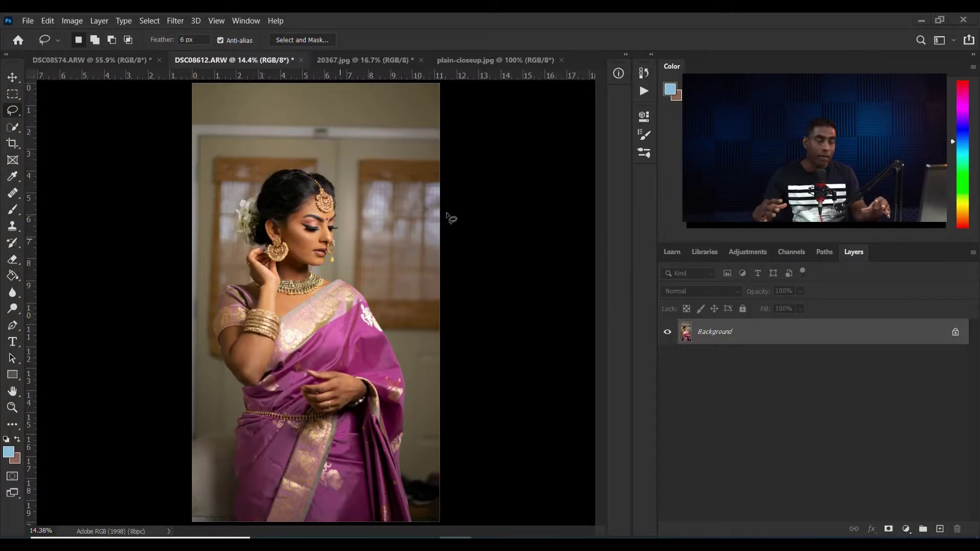
Zoom the DSC08612 portrait to 33% on the bride's face and jewellery.
key("z")
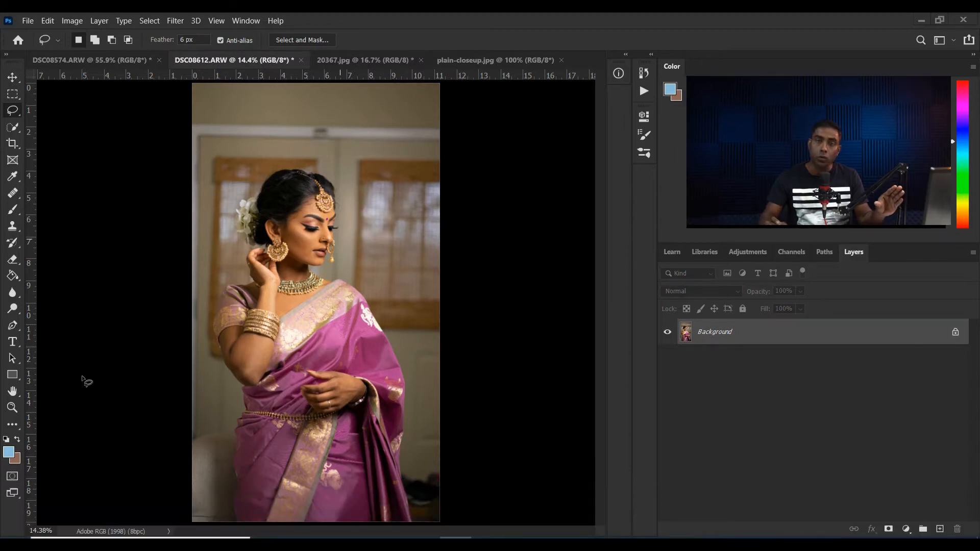
left_click(11, 408)
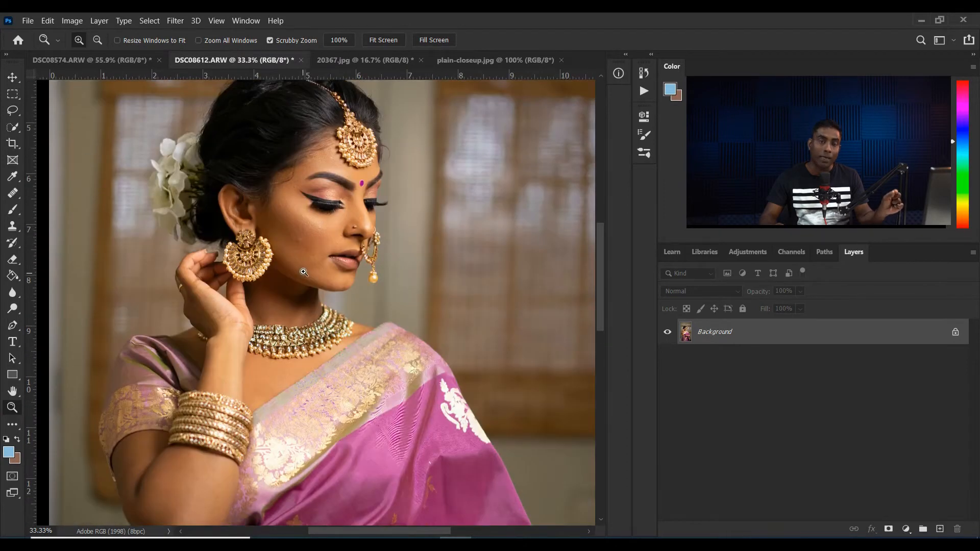
scroll("down", 3)
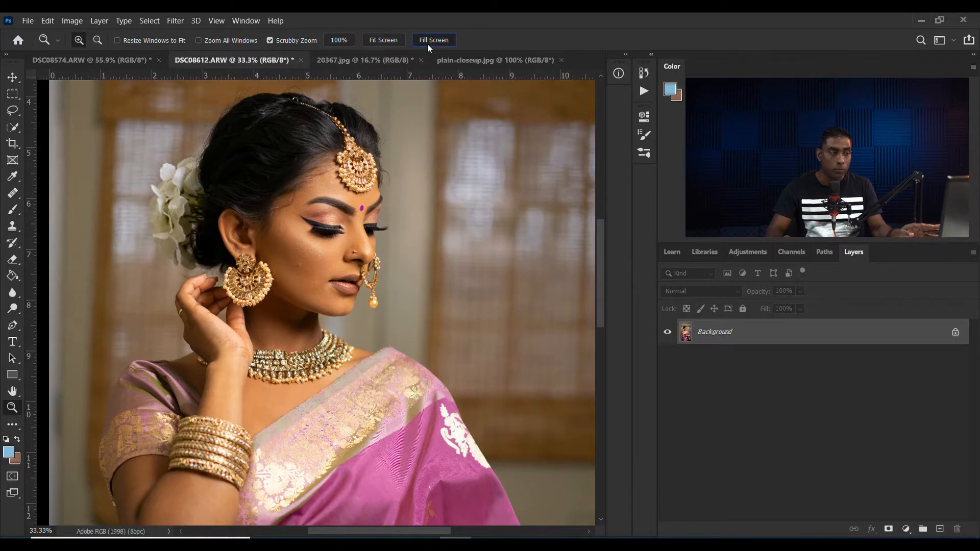
Duplicate the background to Layer 1 and sample clean skin with the Healing Brush.
key("Ctrl+J")
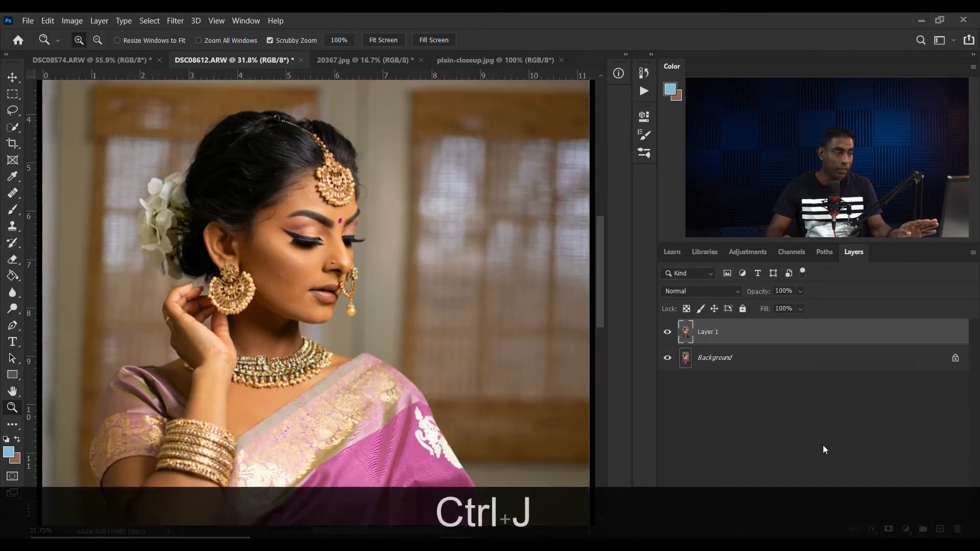
key("ctrl+j")
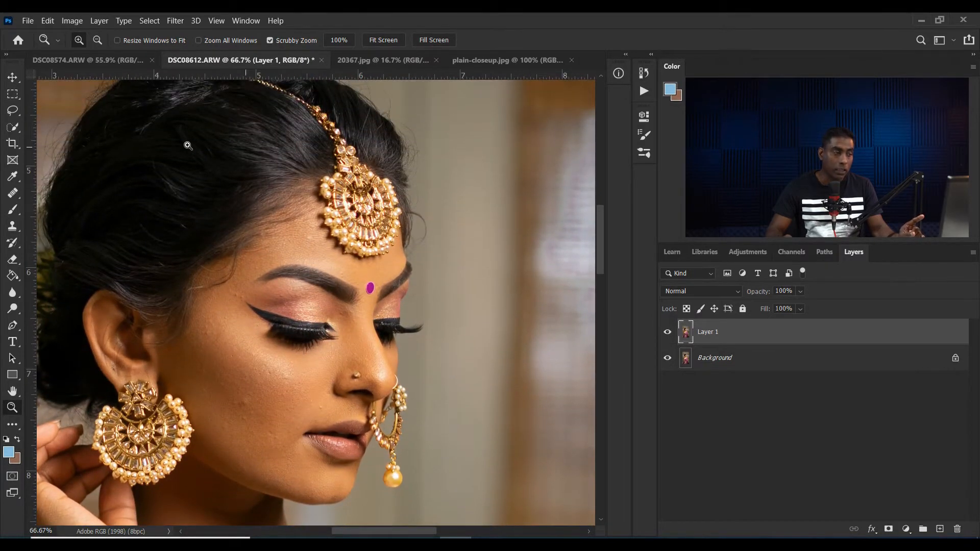
left_click(13, 192)
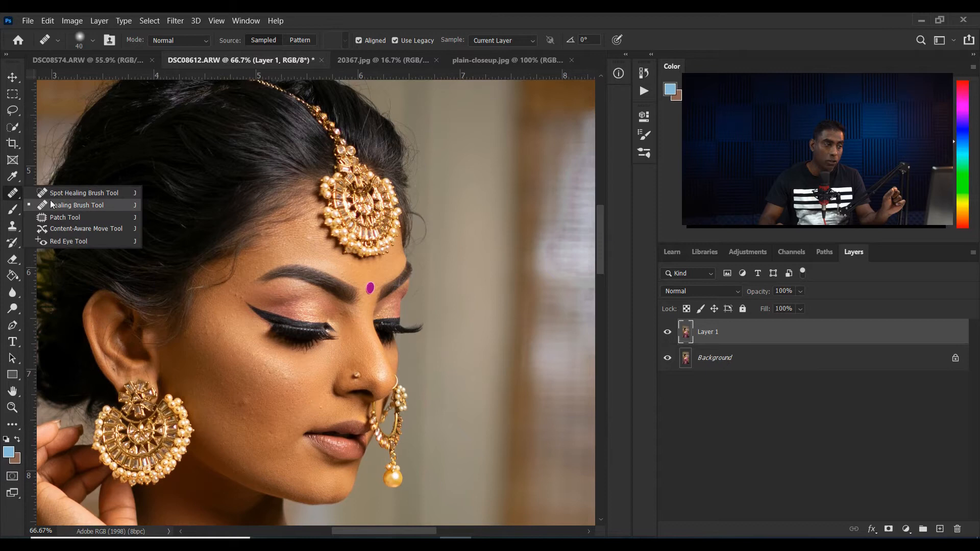
left_click(76, 206)
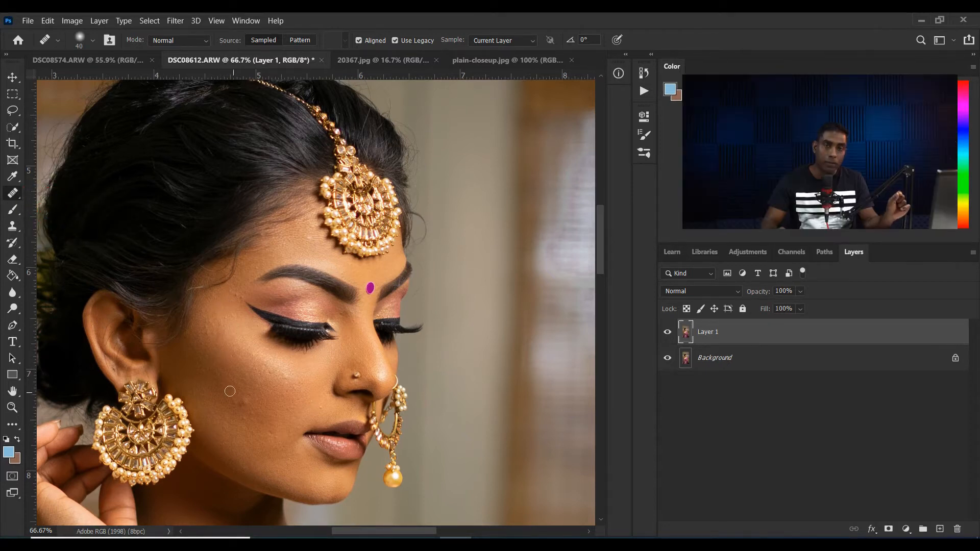
key("alt")
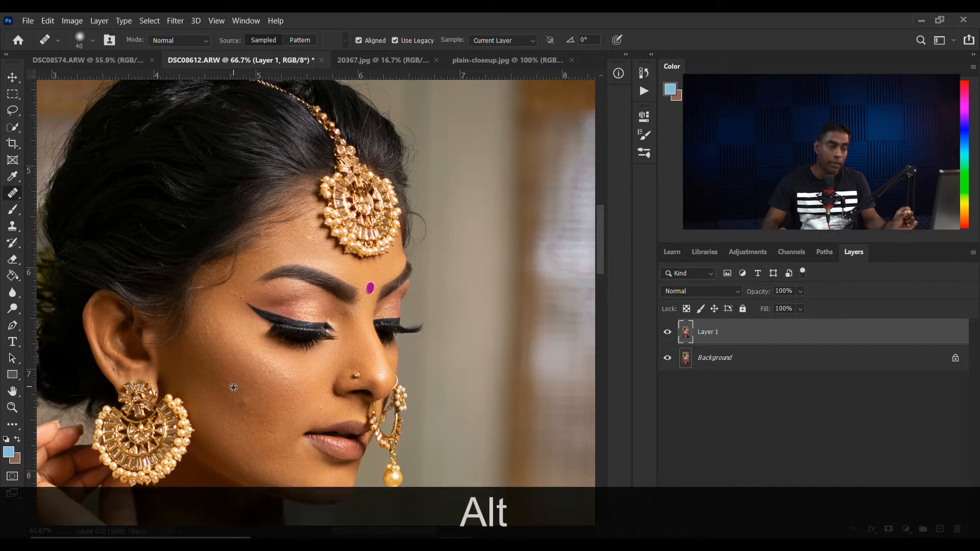
mouse_move(287, 422)
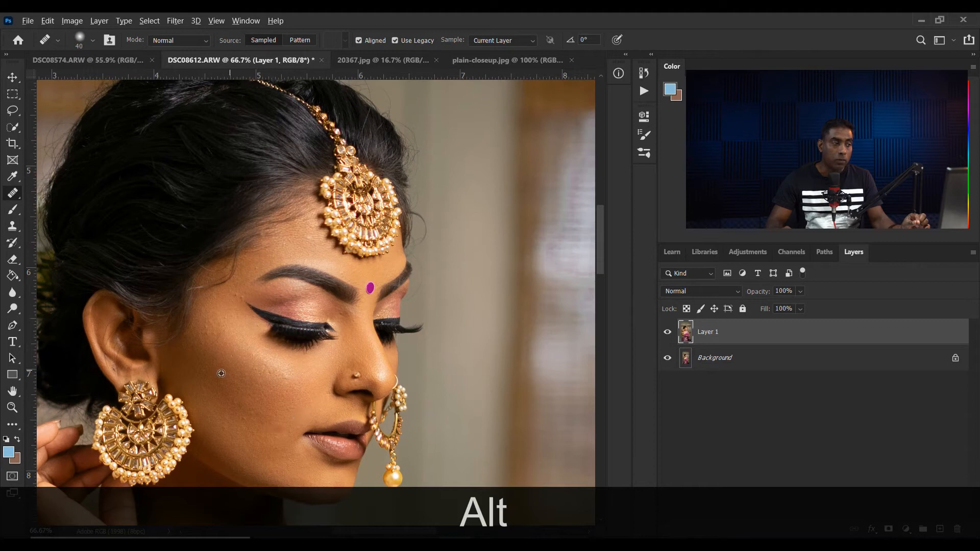
mouse_move(259, 455)
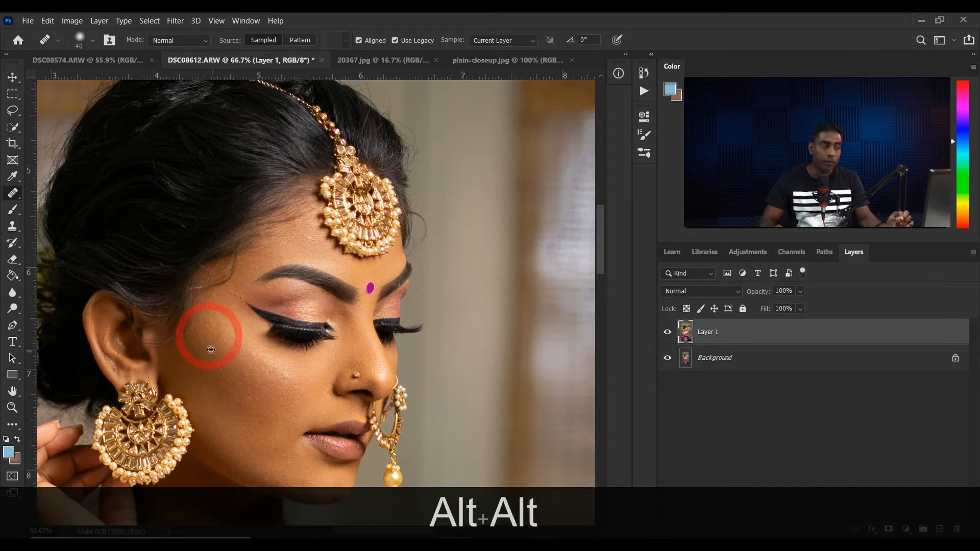
mouse_move(225, 326)
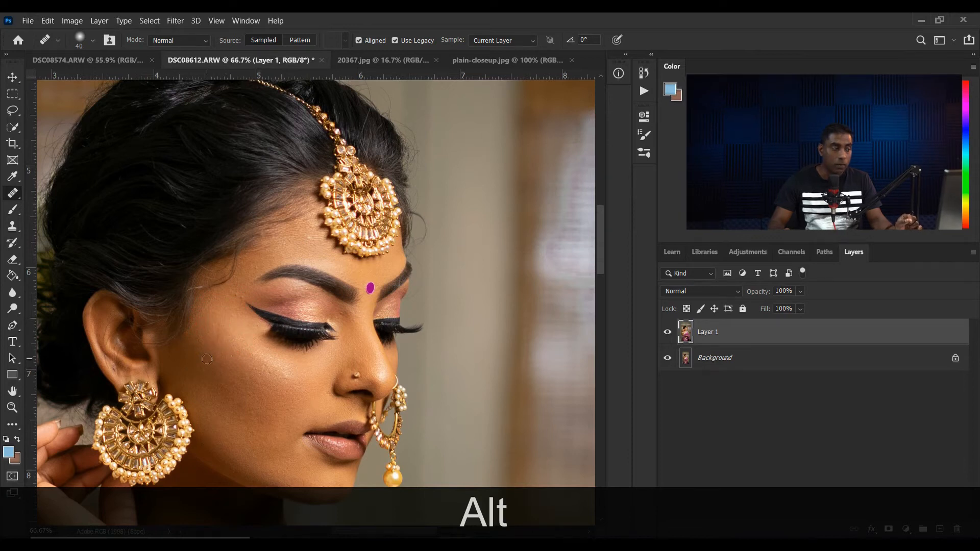
mouse_move(212, 311)
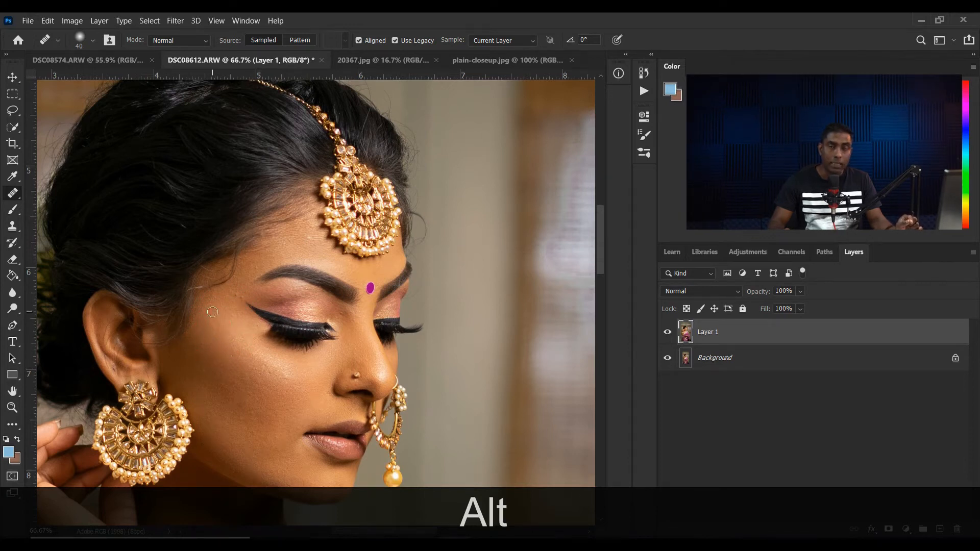
mouse_move(220, 398)
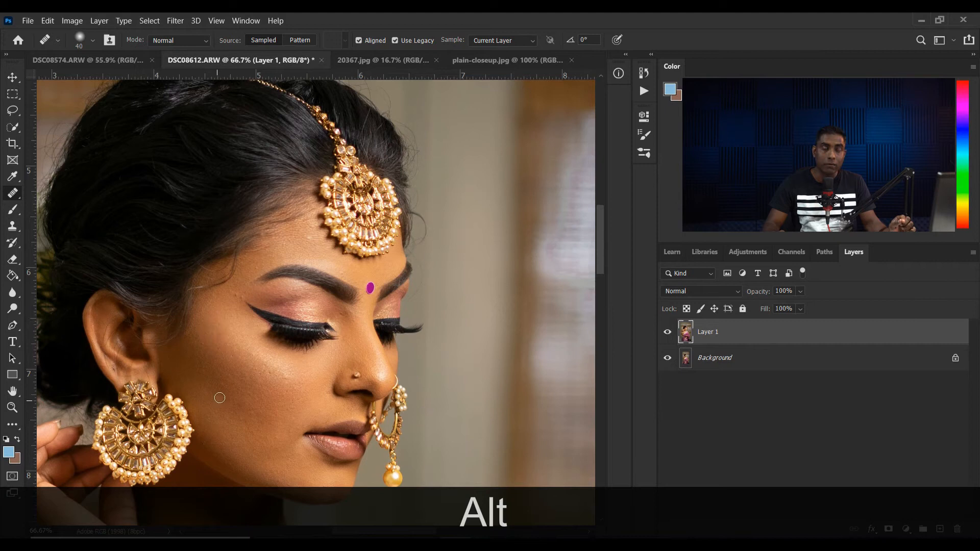
mouse_move(235, 295)
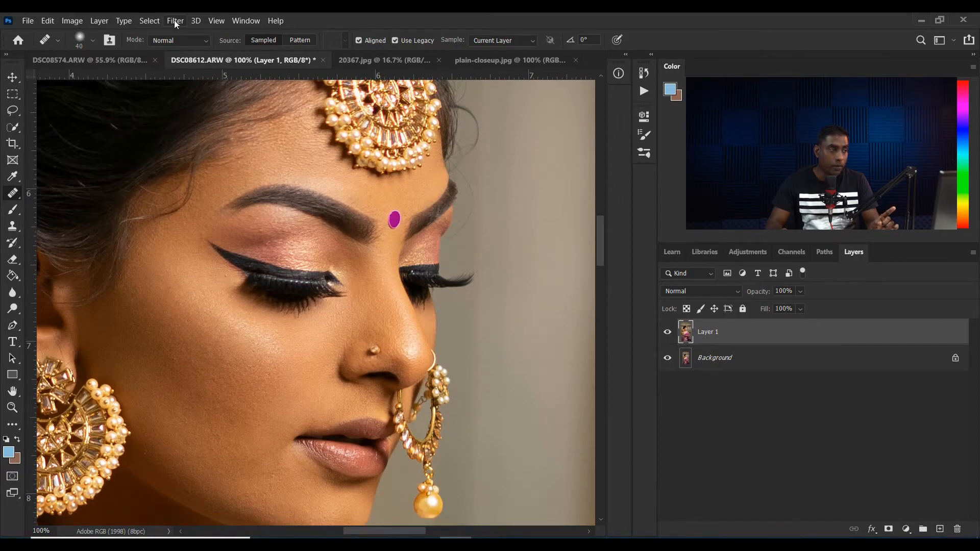
Launch SkinFiner at actual size and try Smoothing-Medium, Light, then High.
left_click(175, 20)
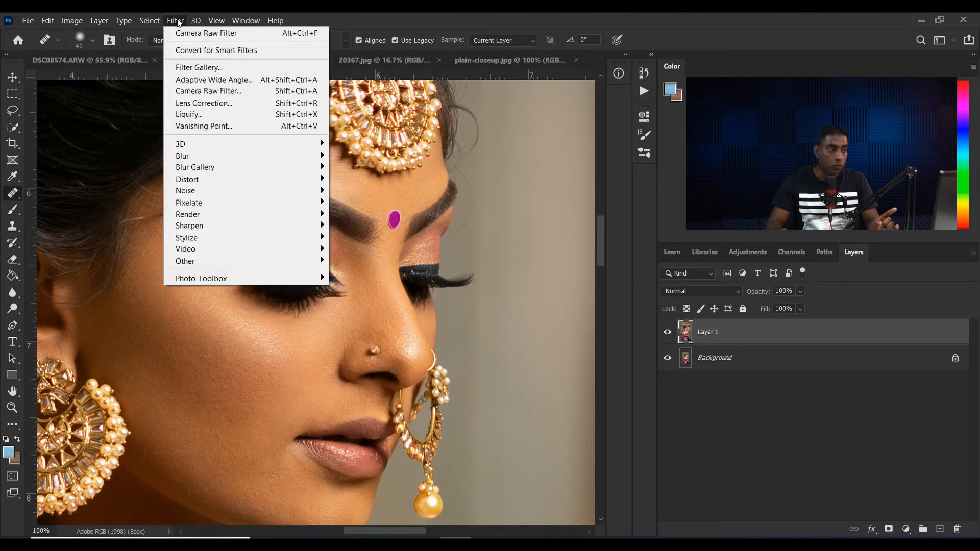
mouse_move(185, 261)
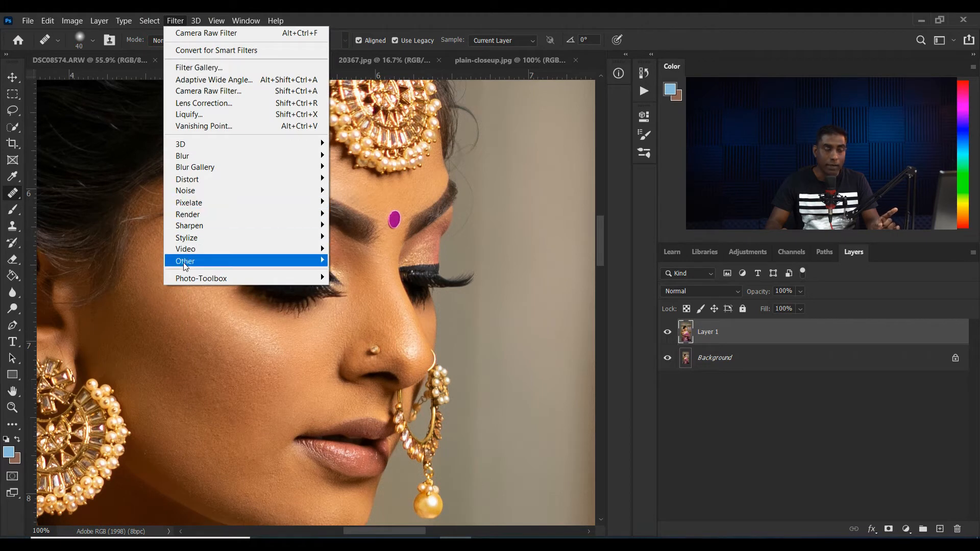
mouse_move(201, 278)
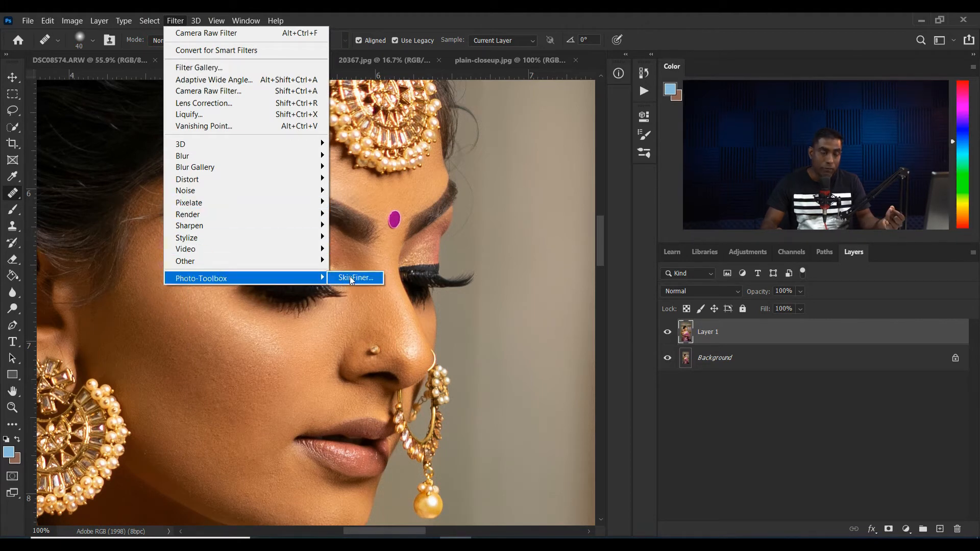
left_click(355, 277)
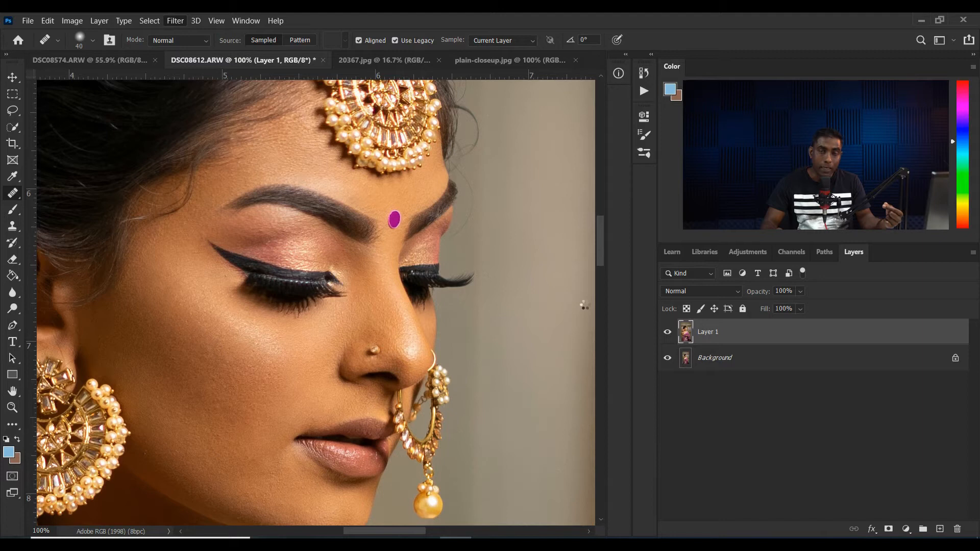
mouse_move(620, 291)
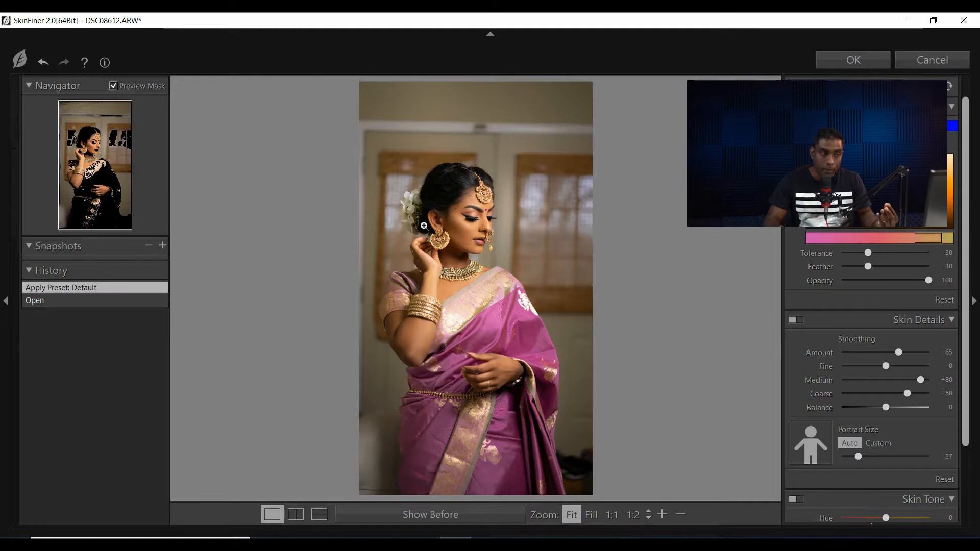
left_click(885, 86)
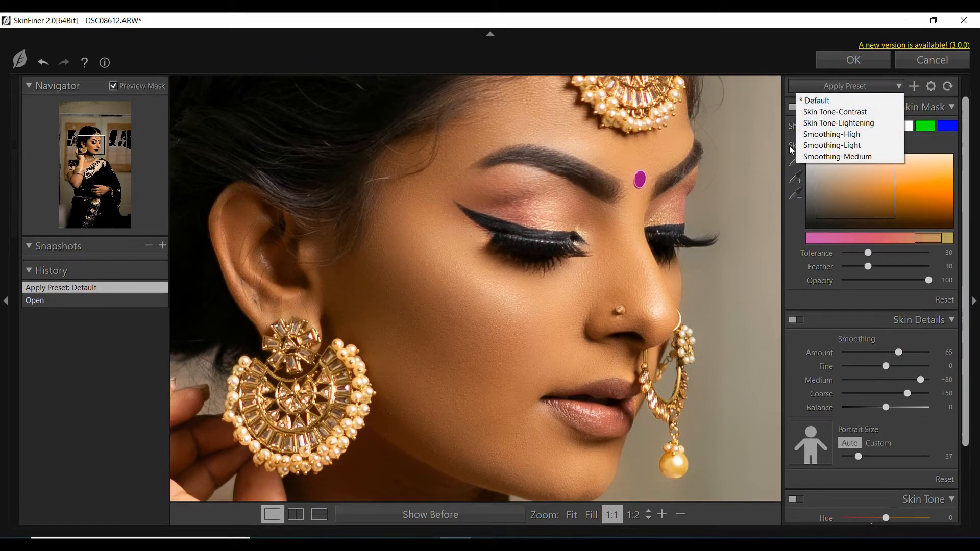
mouse_move(837, 156)
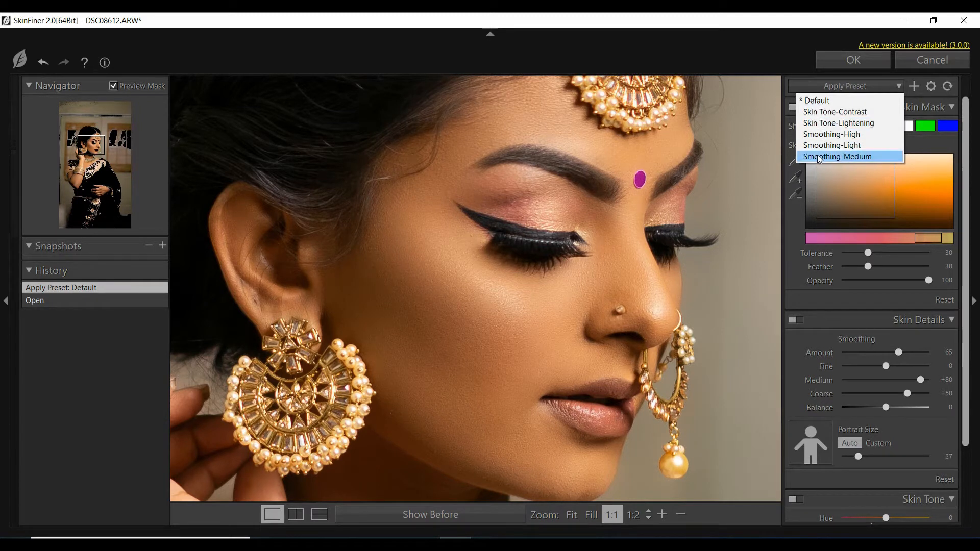
left_click(837, 156)
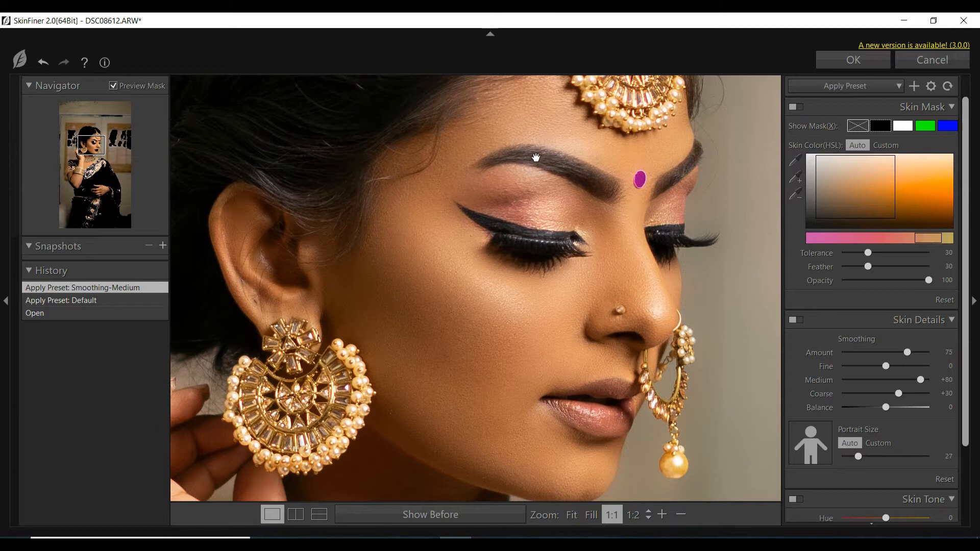
mouse_move(875, 105)
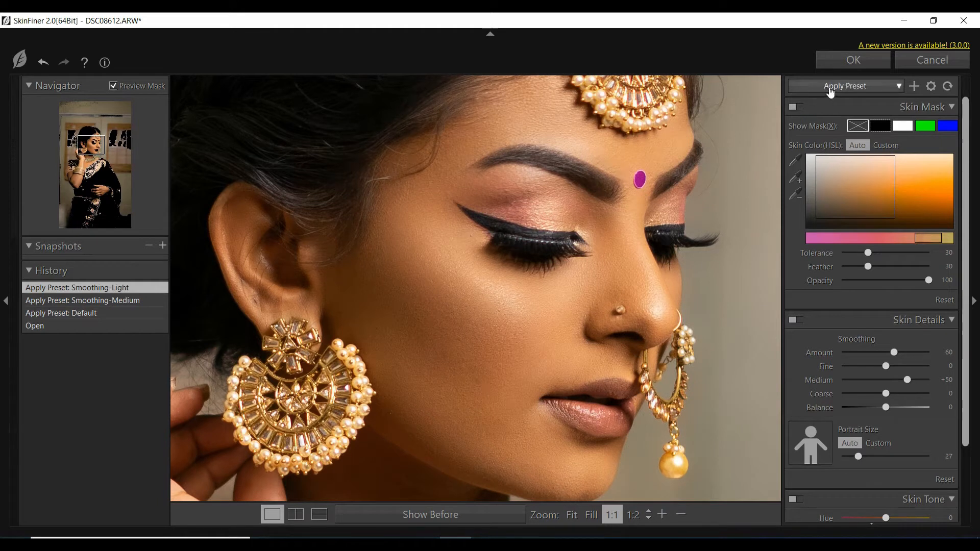
left_click(844, 86)
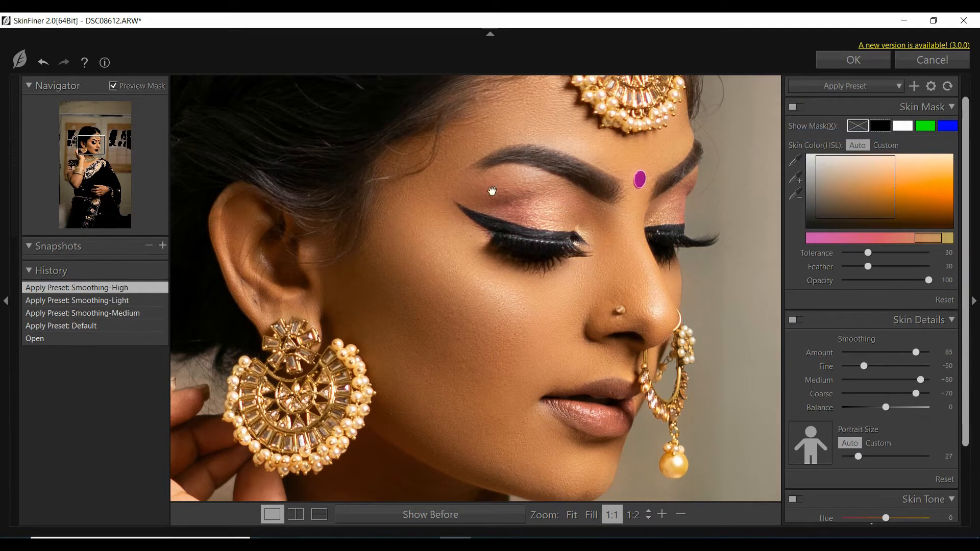
mouse_move(831, 91)
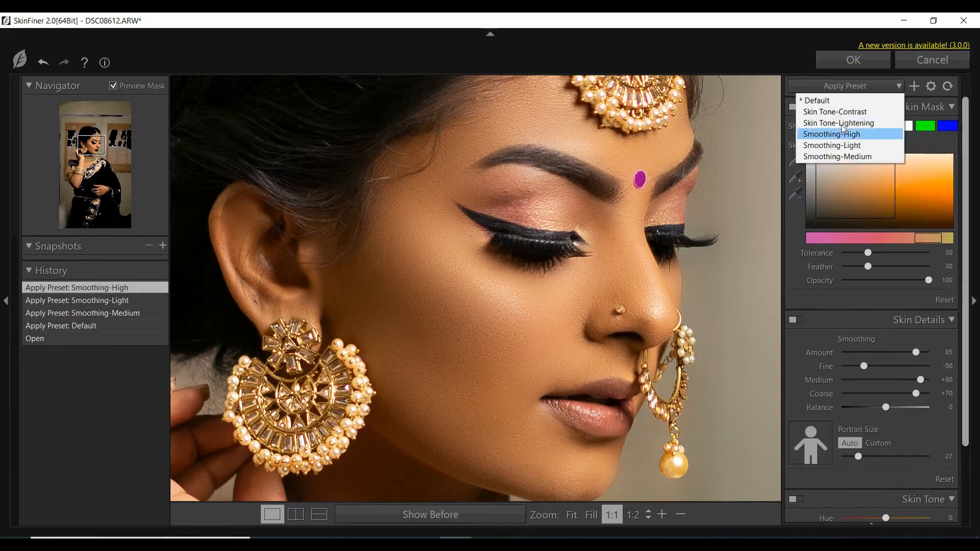
Reset SkinFiner to Default, set Smoothing Amount 55, and use a Custom skin colour.
left_click(817, 100)
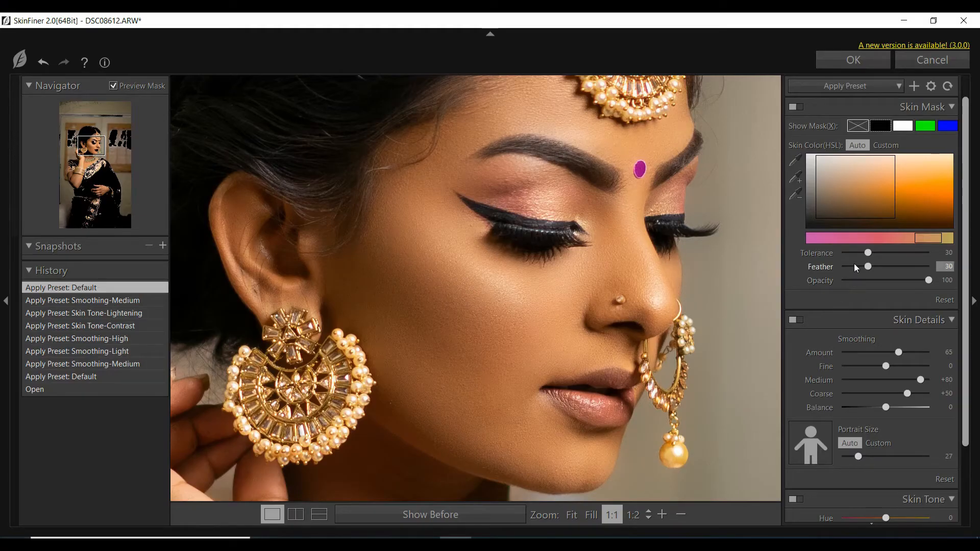
mouse_move(879, 367)
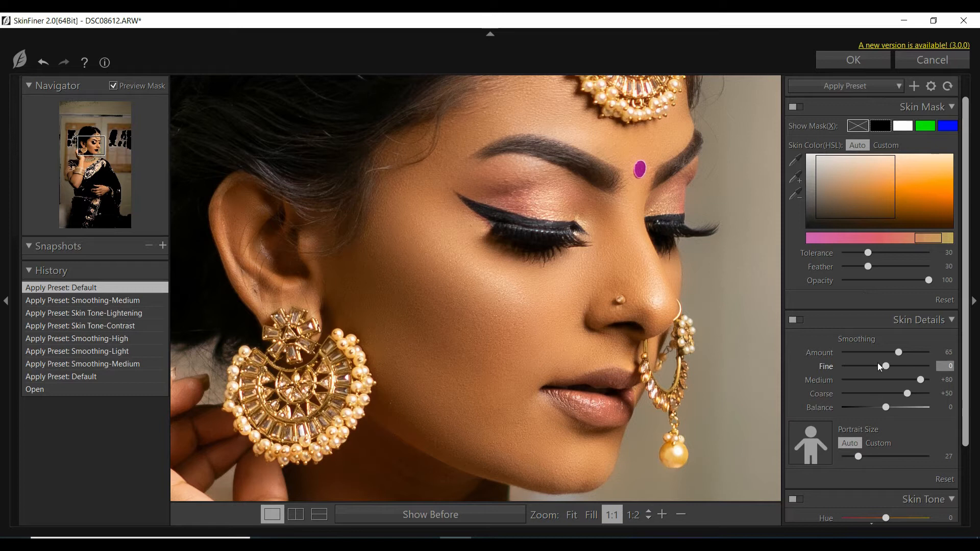
scroll("down", 3)
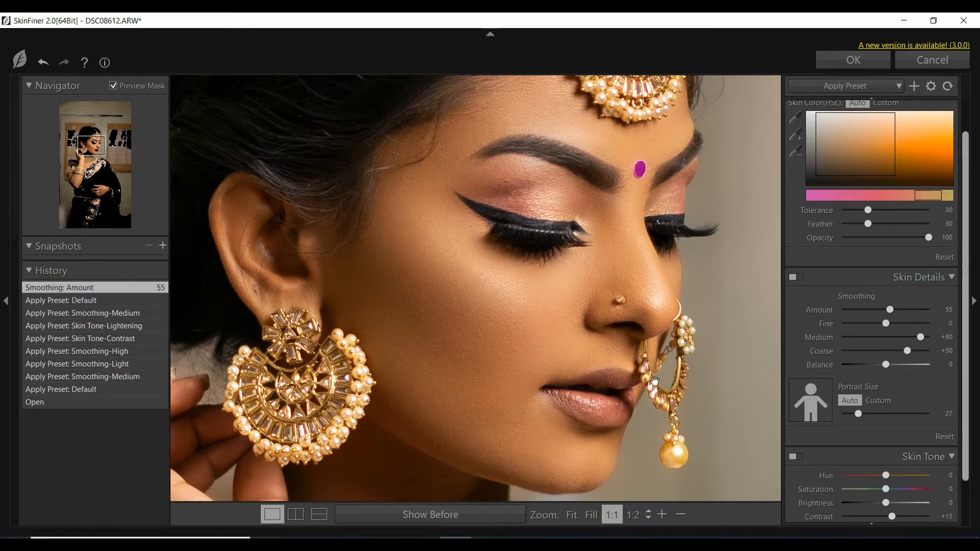
mouse_move(537, 214)
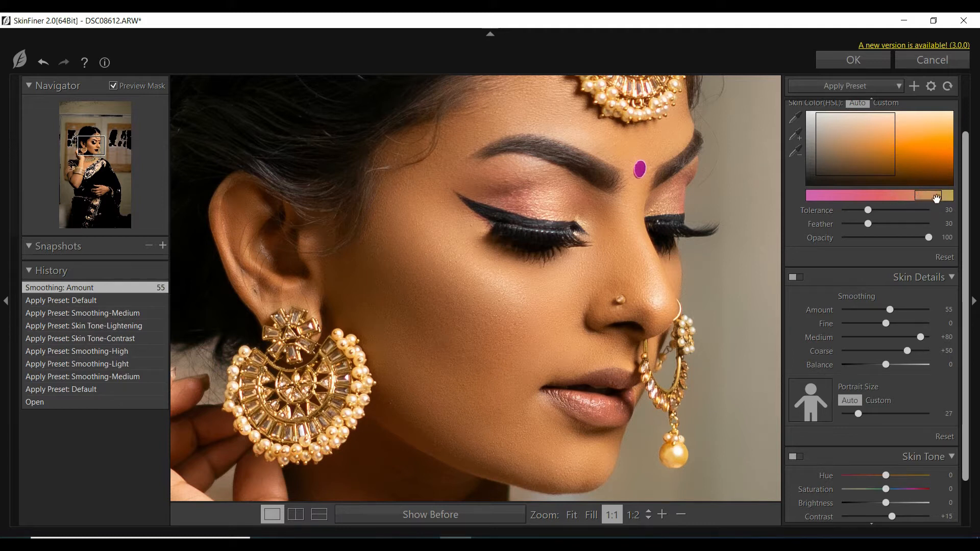
mouse_move(930, 198)
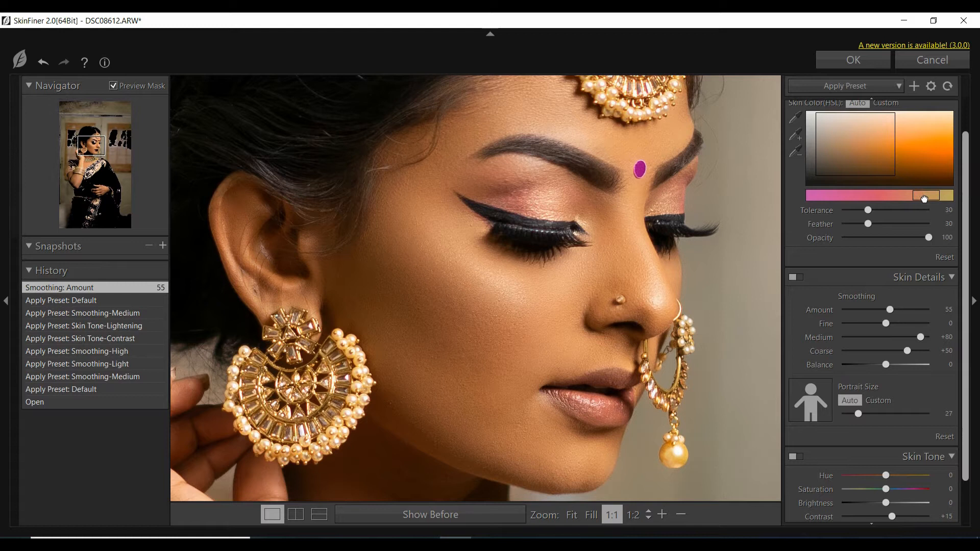
left_click(885, 102)
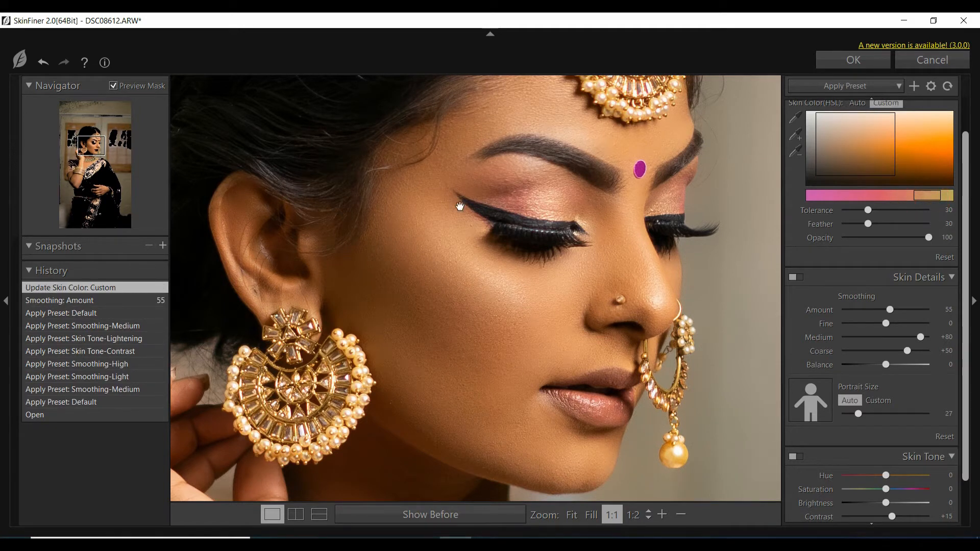
mouse_move(634, 370)
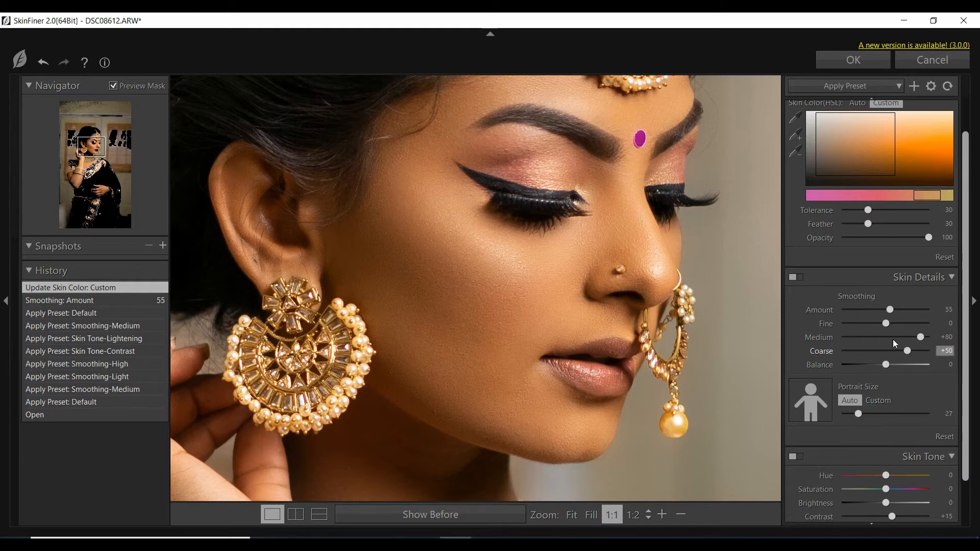
scroll("down", 3)
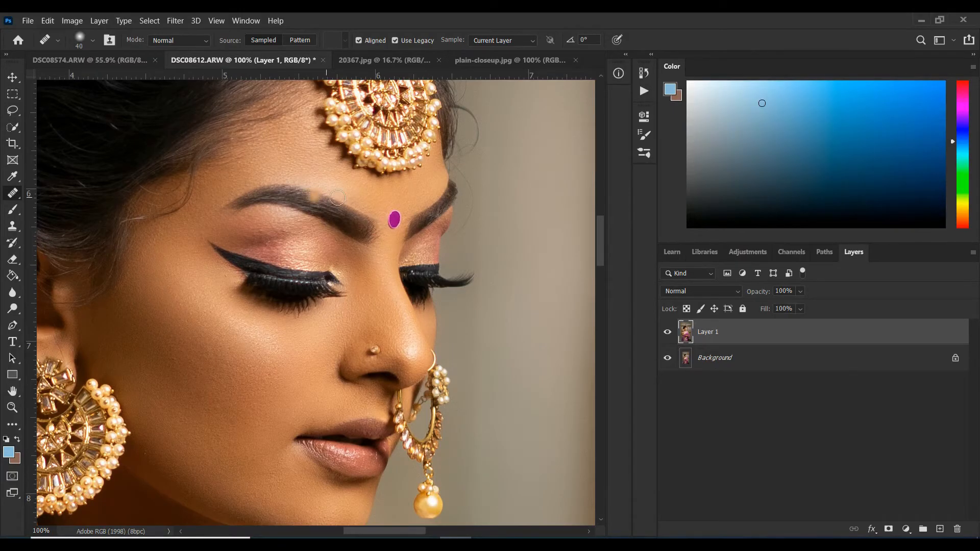
Add a Selective Color layer with Neutrals at Cyan -2 and Magenta +1.
key("z")
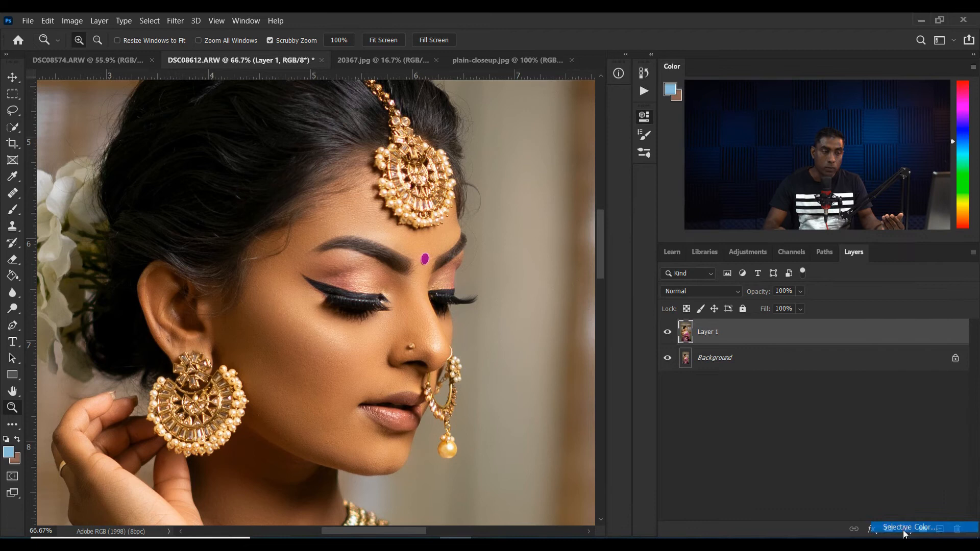
left_click(910, 527)
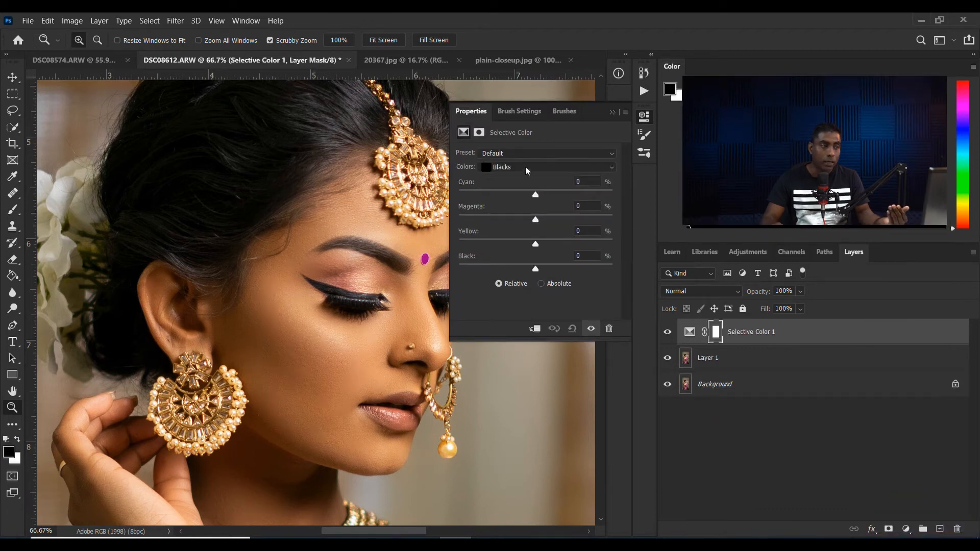
left_click(547, 167)
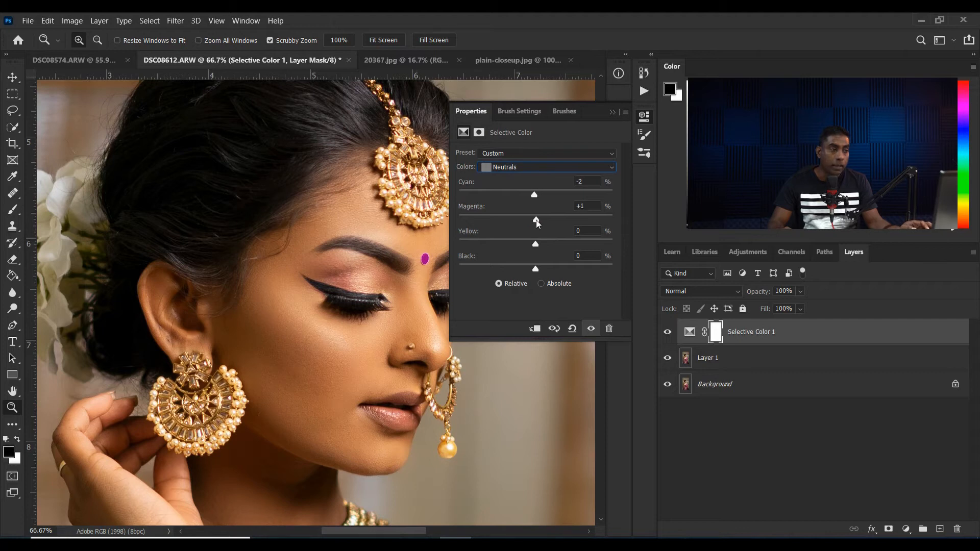
mouse_move(560, 220)
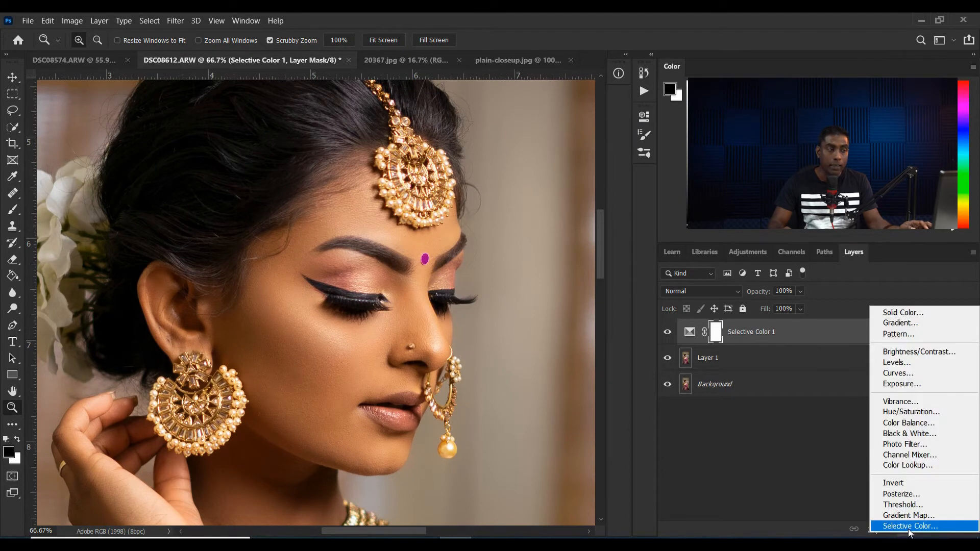
Add a second Selective Color layer with Blacks Cyan raised to +2.
left_click(909, 525)
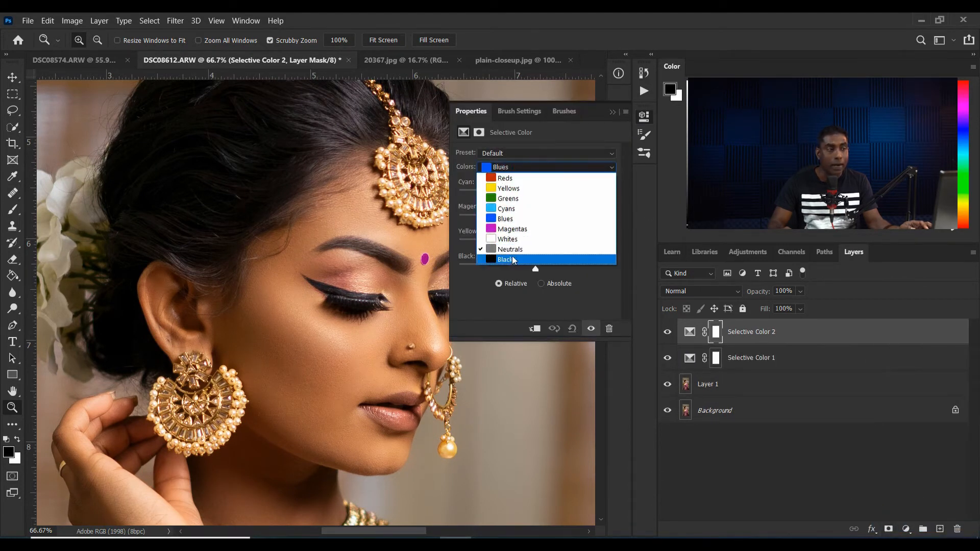
left_click(505, 260)
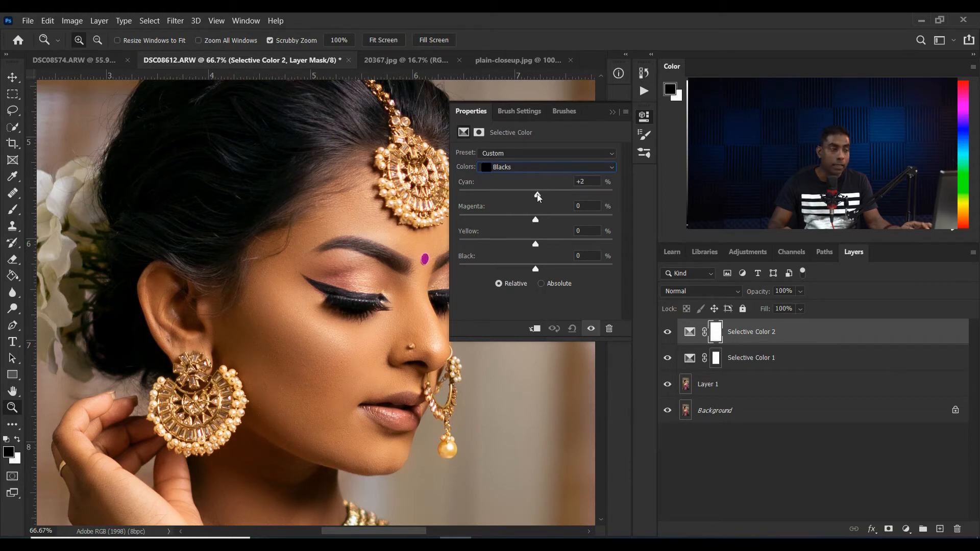
mouse_move(469, 184)
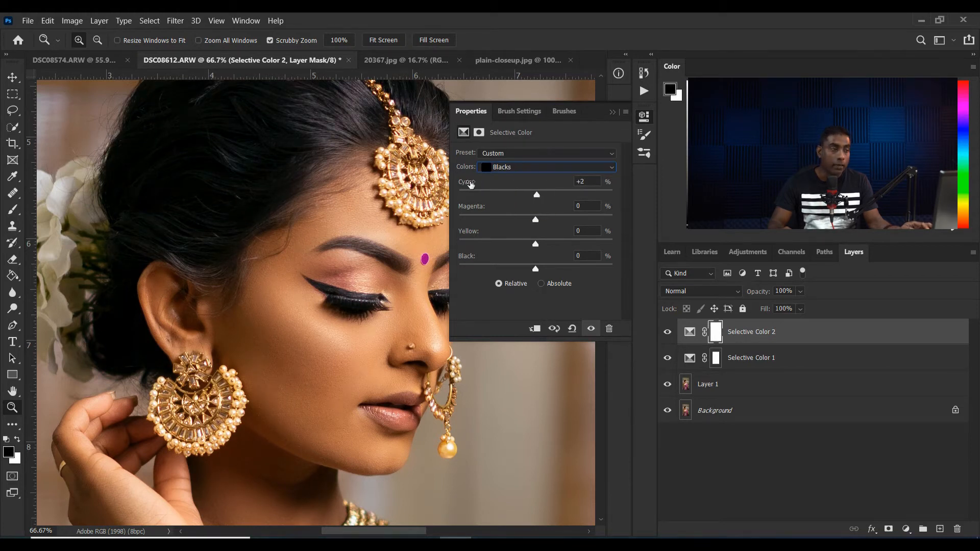
mouse_move(512, 226)
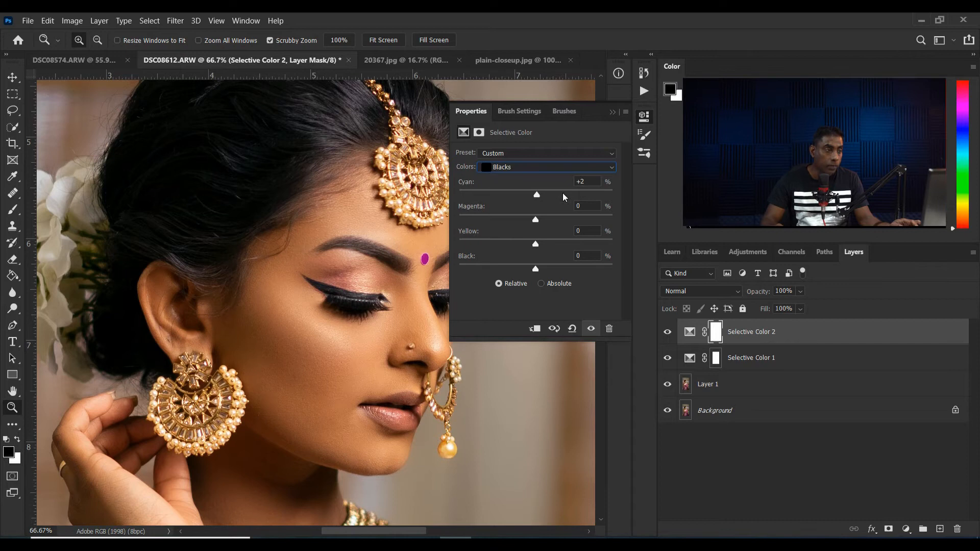
mouse_move(535, 209)
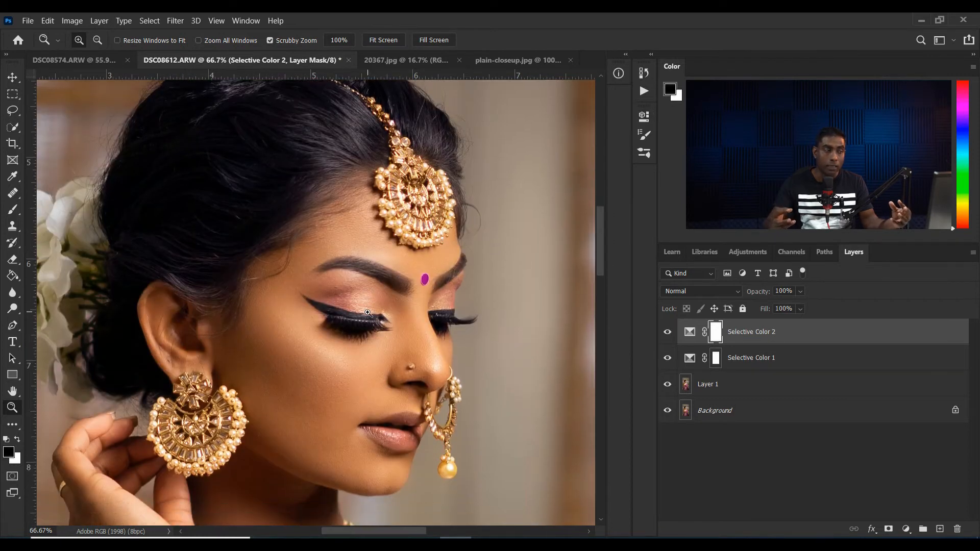
Select the entire plain-closeup.jpg bokeh image.
left_click(383, 40)
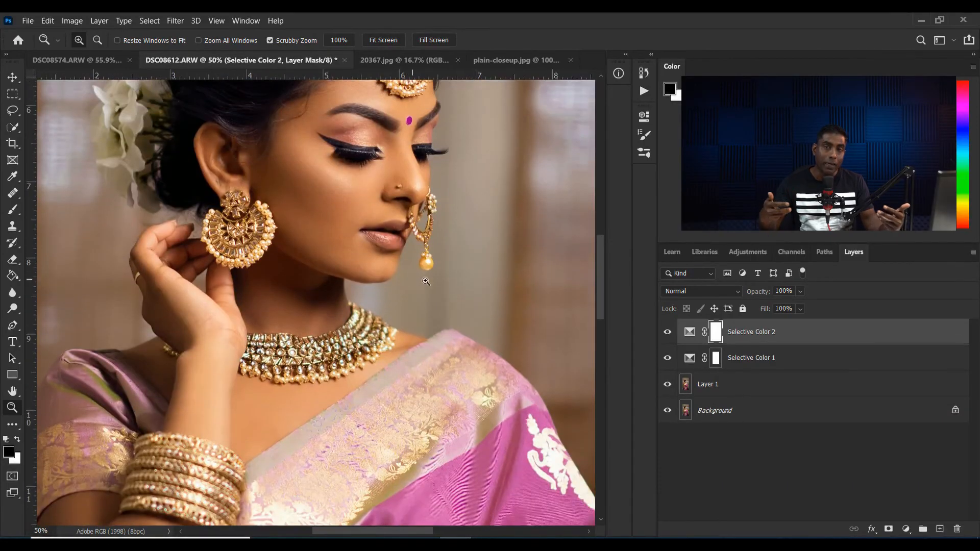
left_click(381, 59)
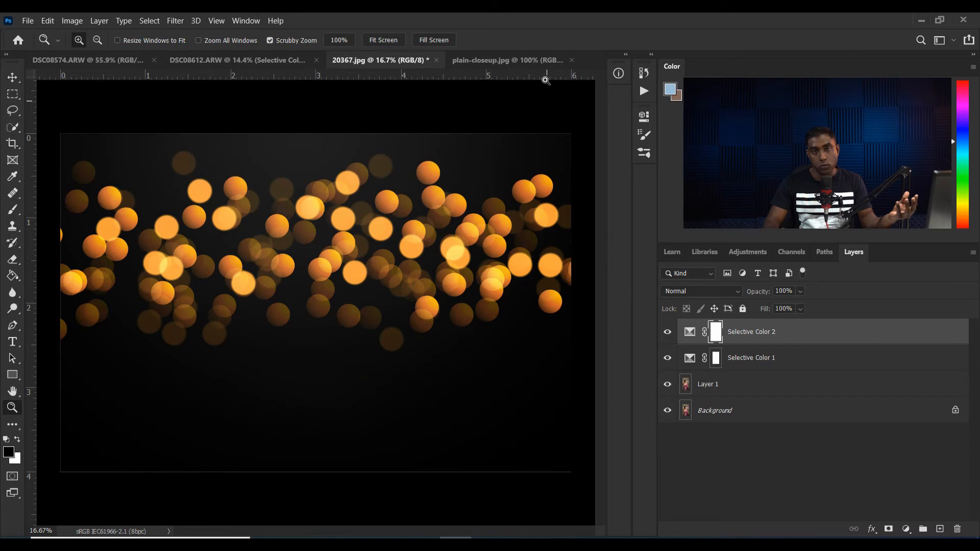
left_click(507, 60)
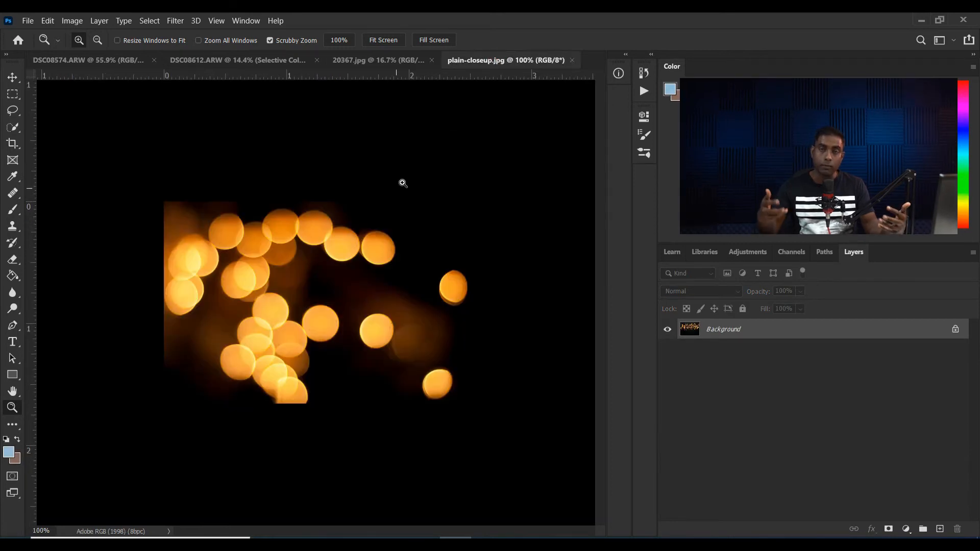
mouse_move(286, 77)
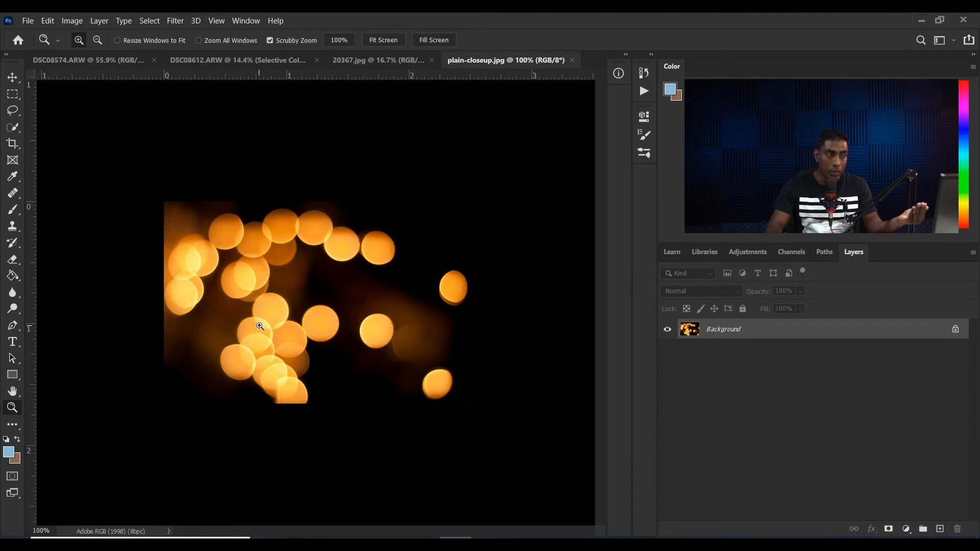
mouse_move(278, 346)
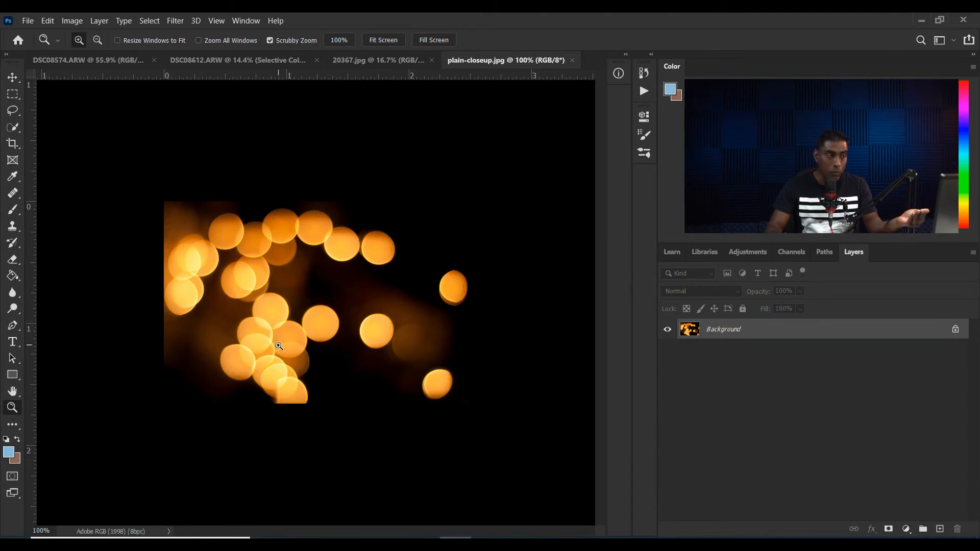
key("ctrl+a")
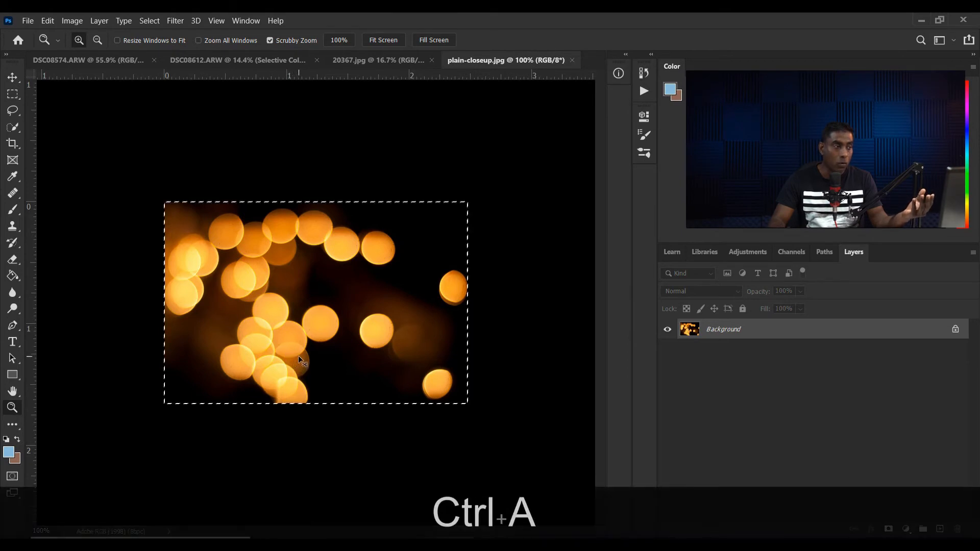
mouse_move(51, 83)
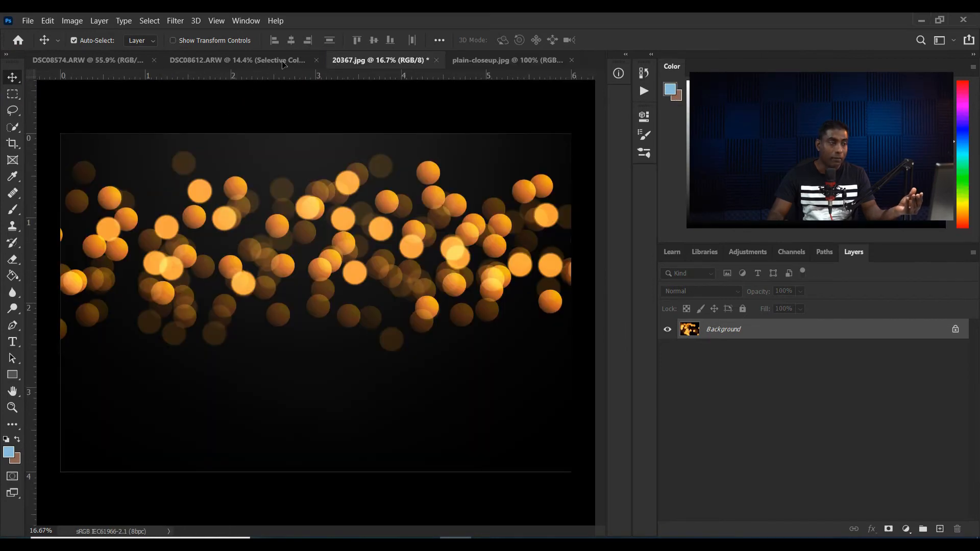
Scale and rotate the pasted bokeh on Layer 2 to fill the portrait, Screen at 89%.
left_click(236, 59)
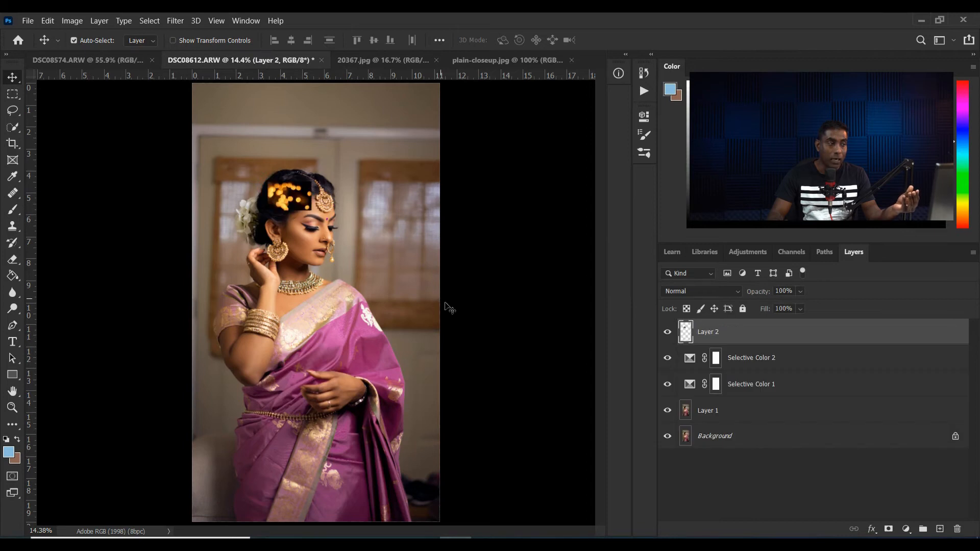
key("ctrl+t")
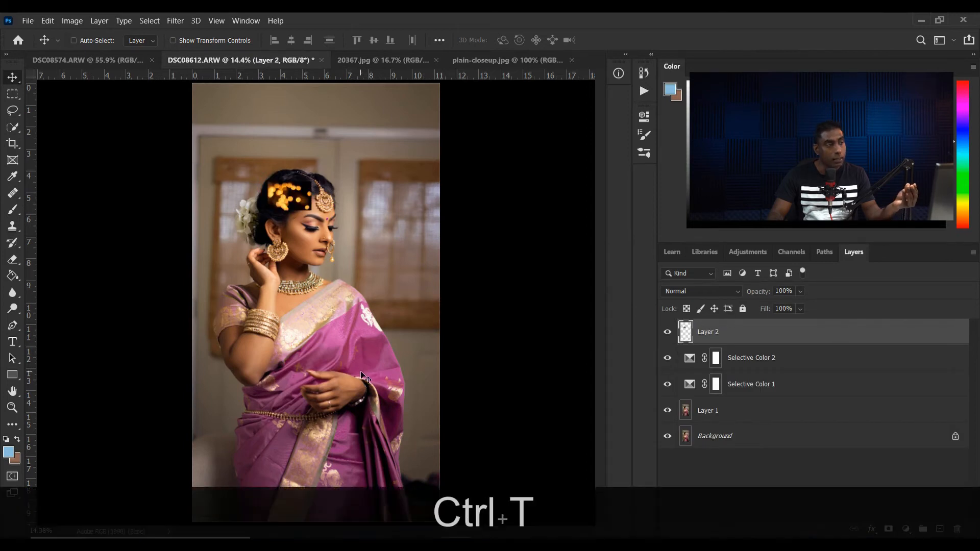
key("ctrl+t")
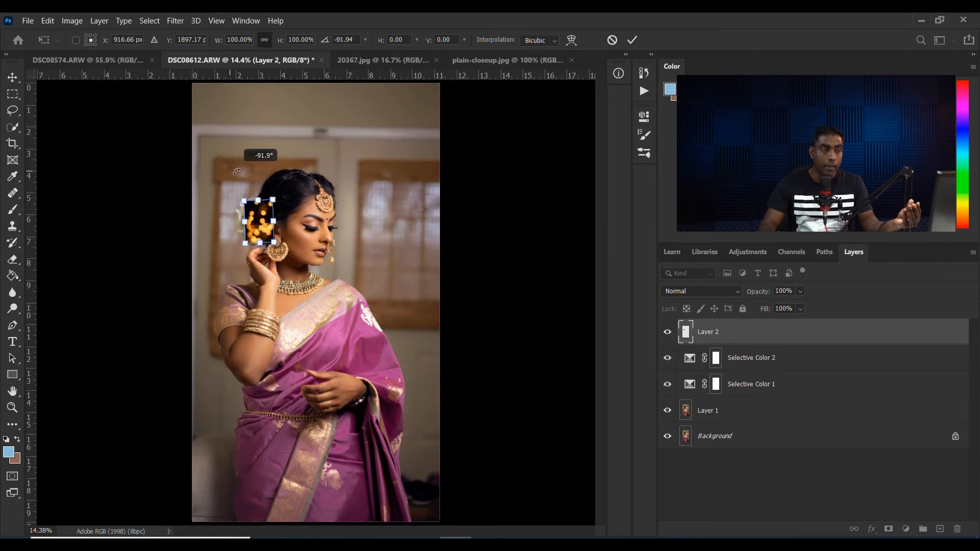
left_click(631, 39)
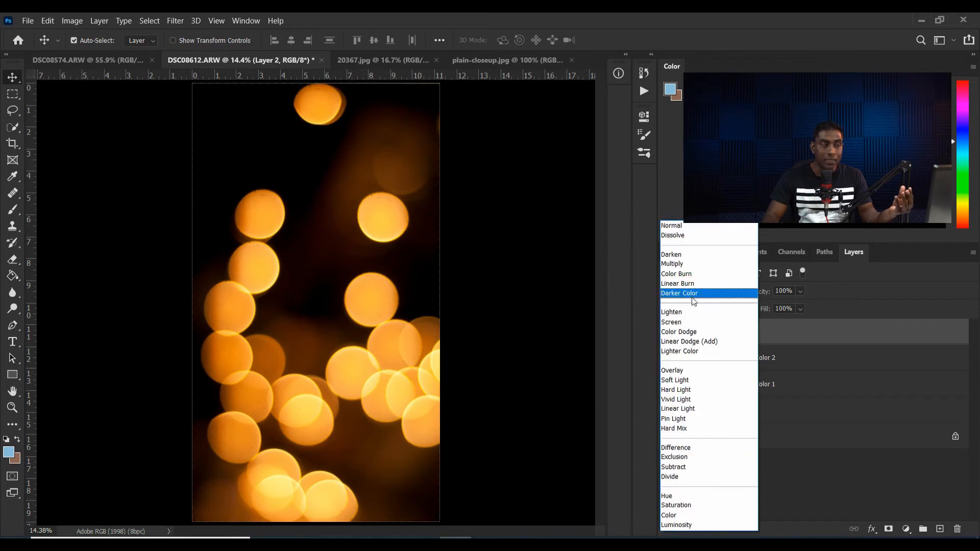
left_click(671, 322)
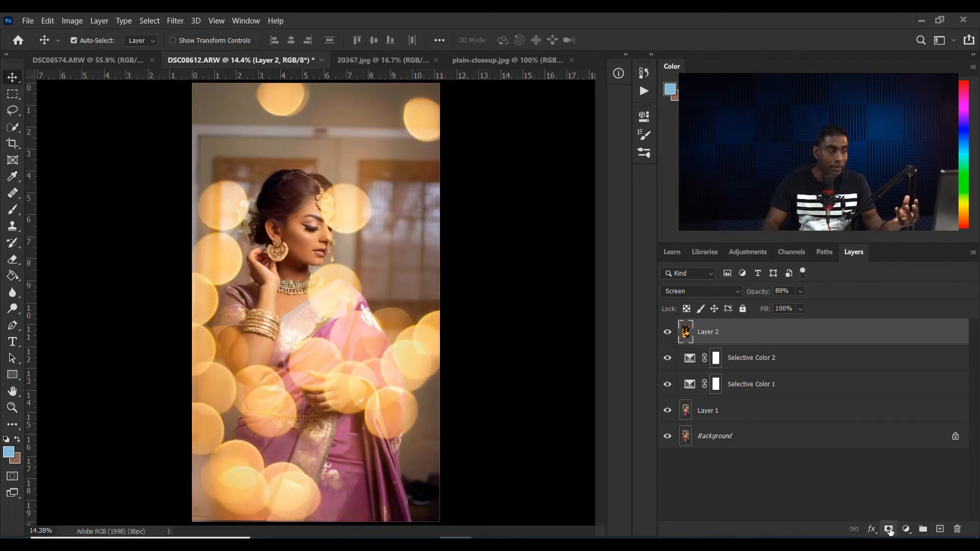
Add a mask to Layer 2 with black as foreground for painting out the bride.
left_click(888, 528)
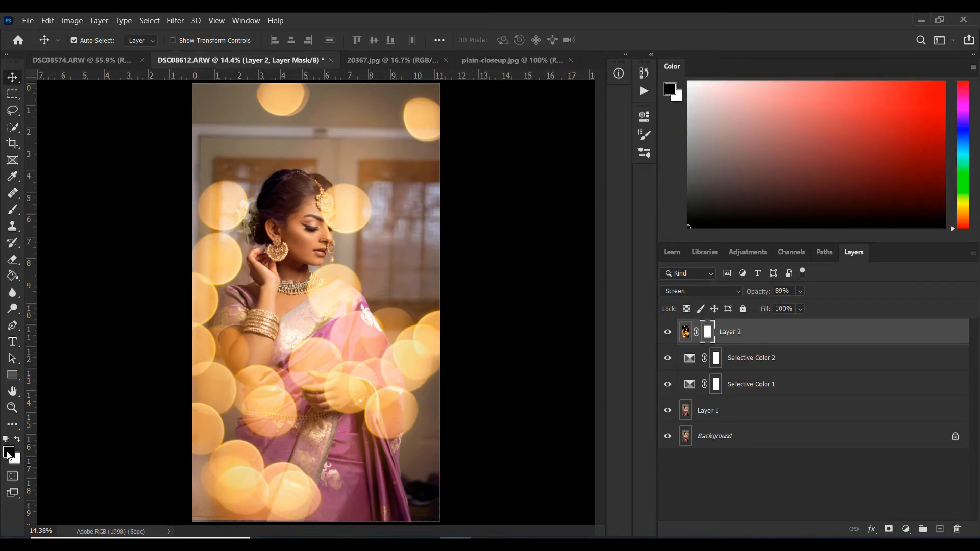
mouse_move(9, 454)
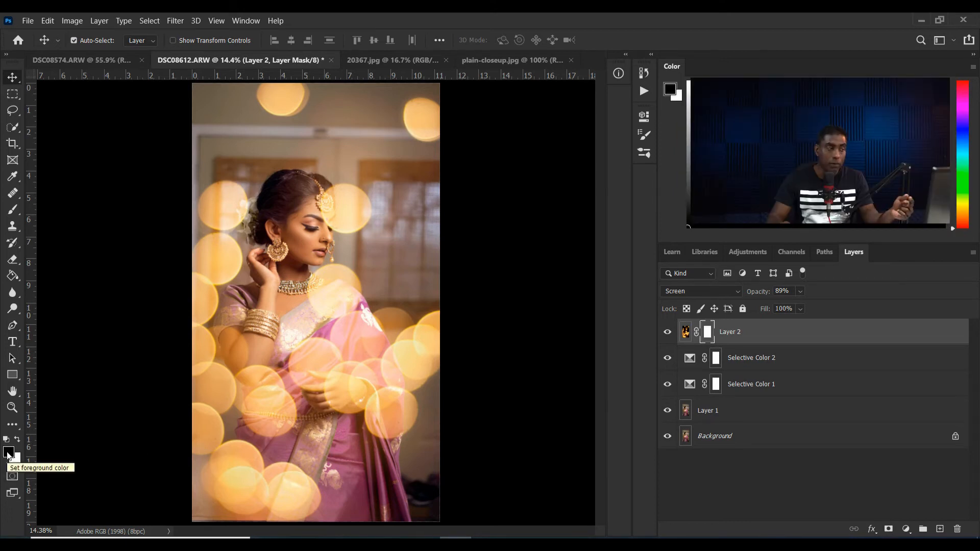
key("d")
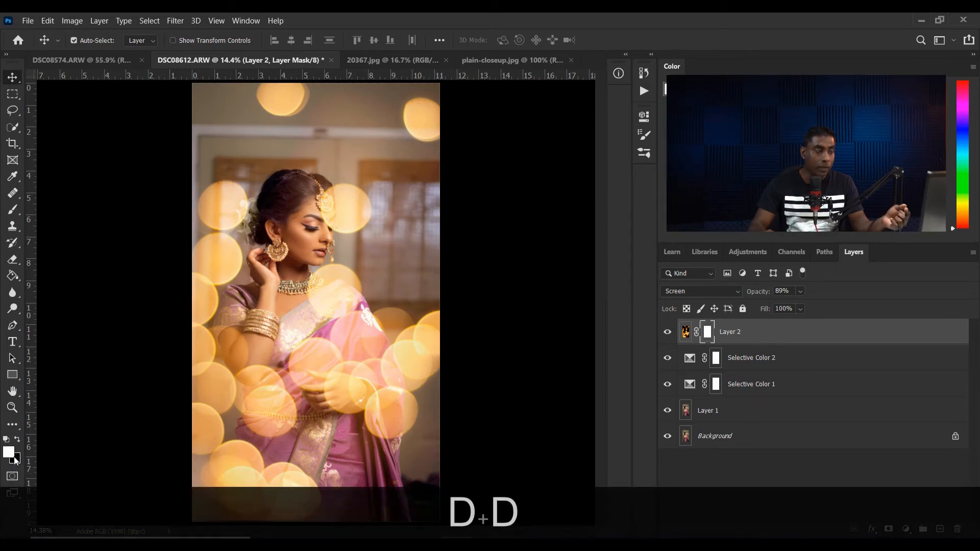
key("d")
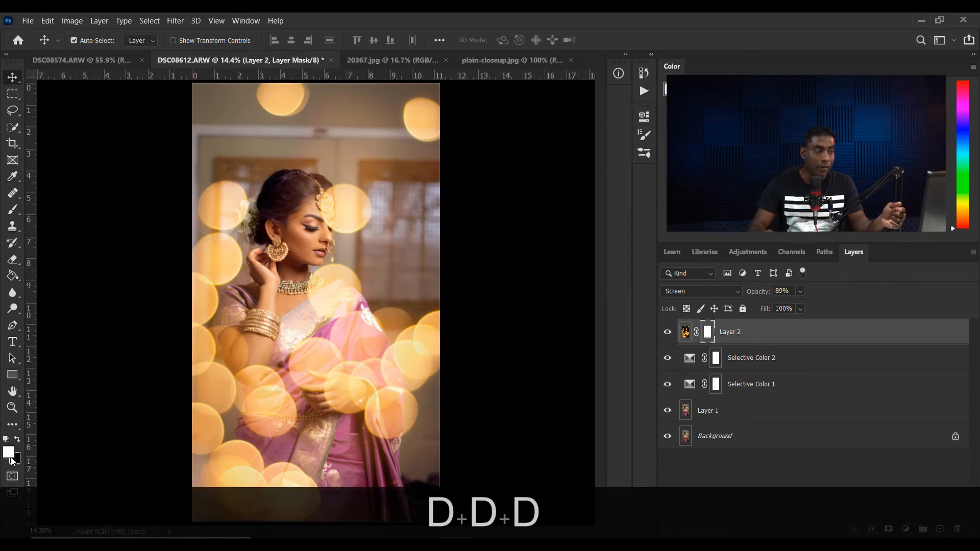
key("d")
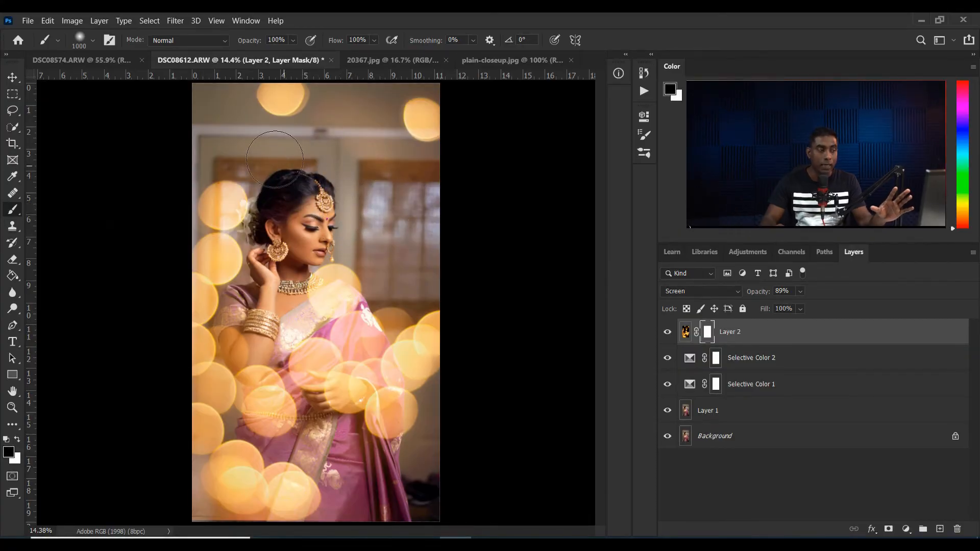
key("ctrl+a")
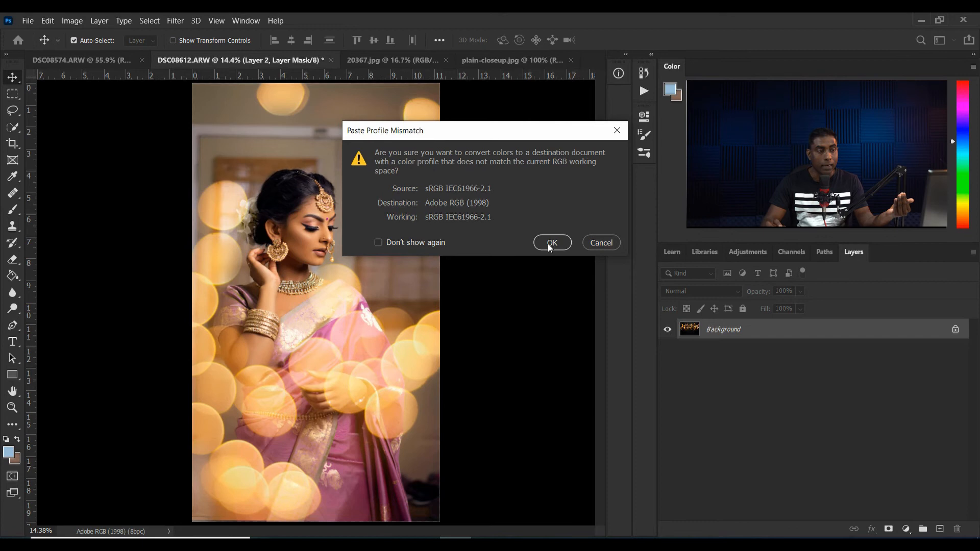
Accept the profile conversion, screen-blend the second bokeh on Layer 3, and reposition it.
left_click(551, 242)
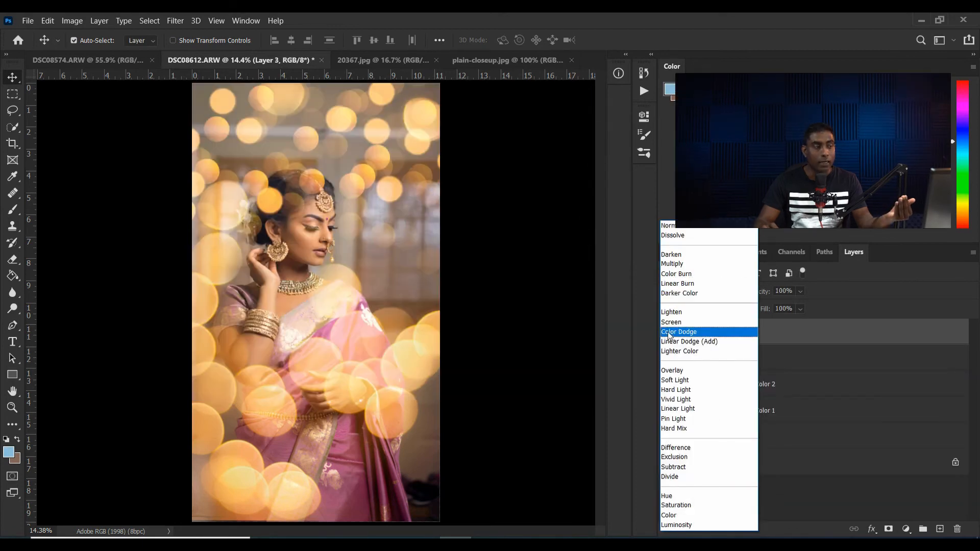
left_click(670, 322)
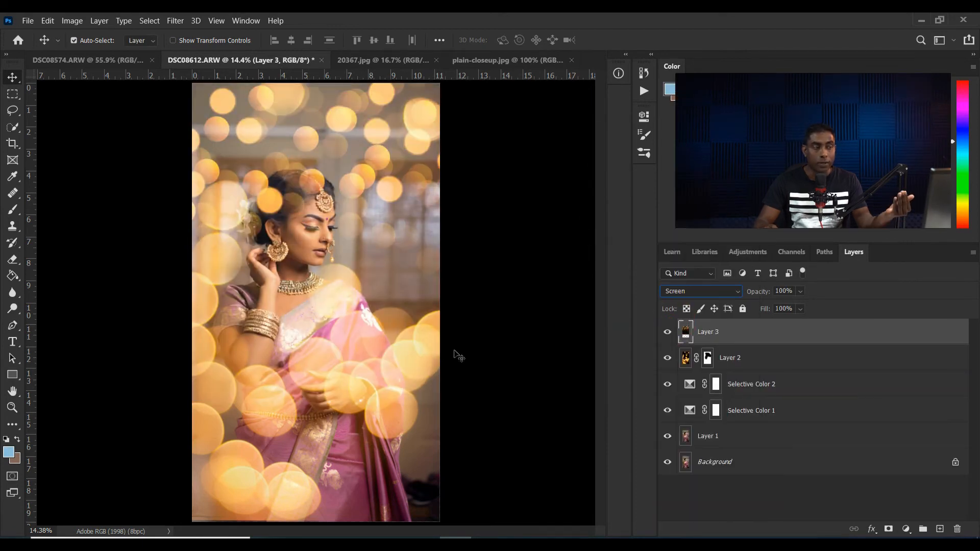
mouse_move(364, 206)
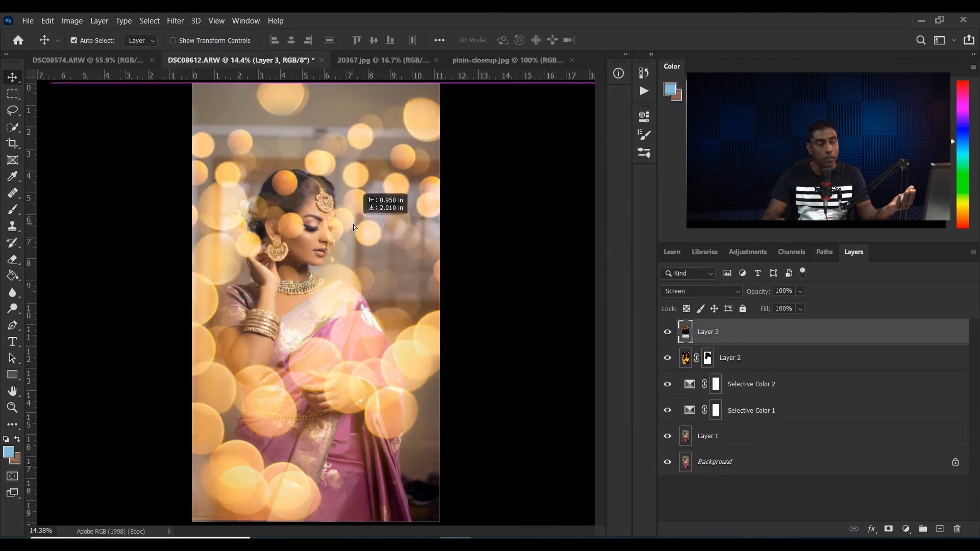
left_click_drag(353, 227, 321, 169)
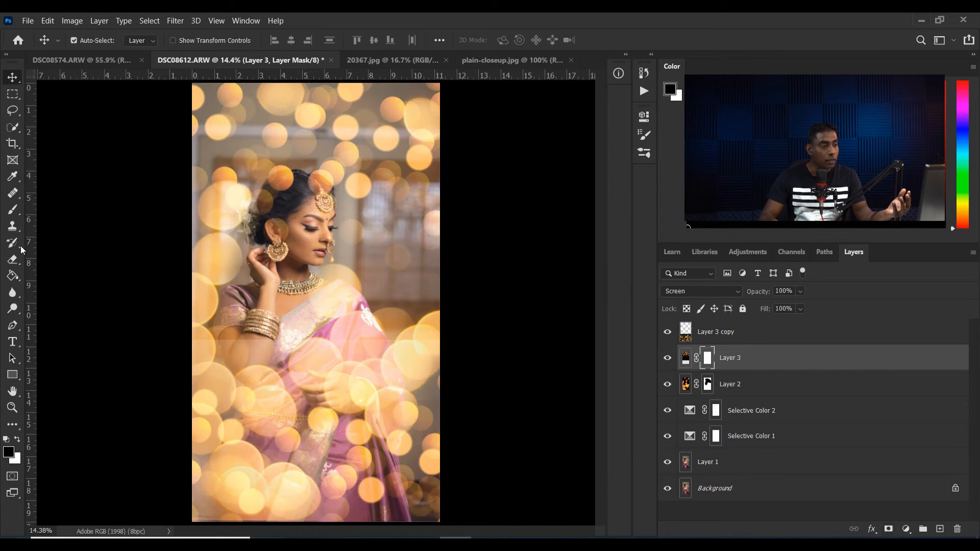
Paint the bokeh out of Layer 3's mask over the bride's head and mask Layer 3 copy.
left_click(12, 209)
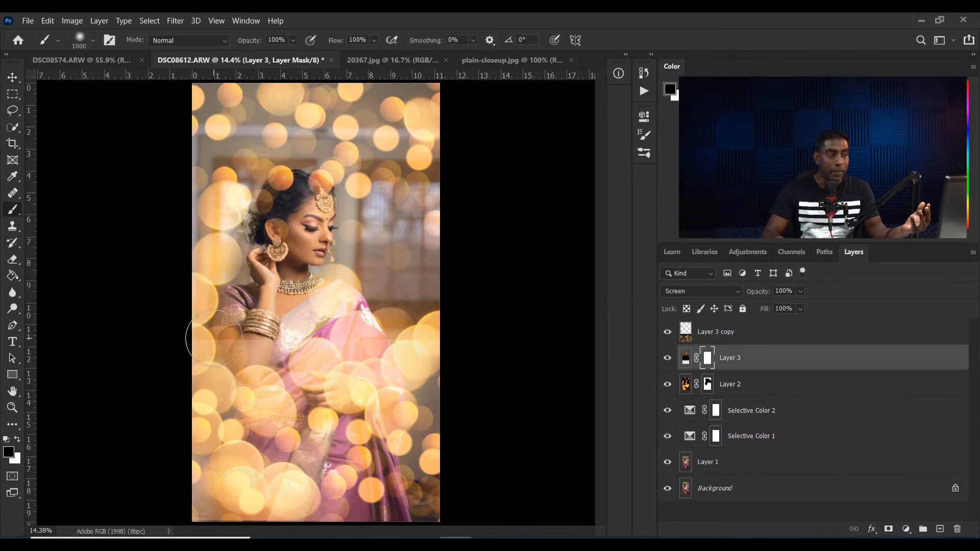
mouse_move(269, 253)
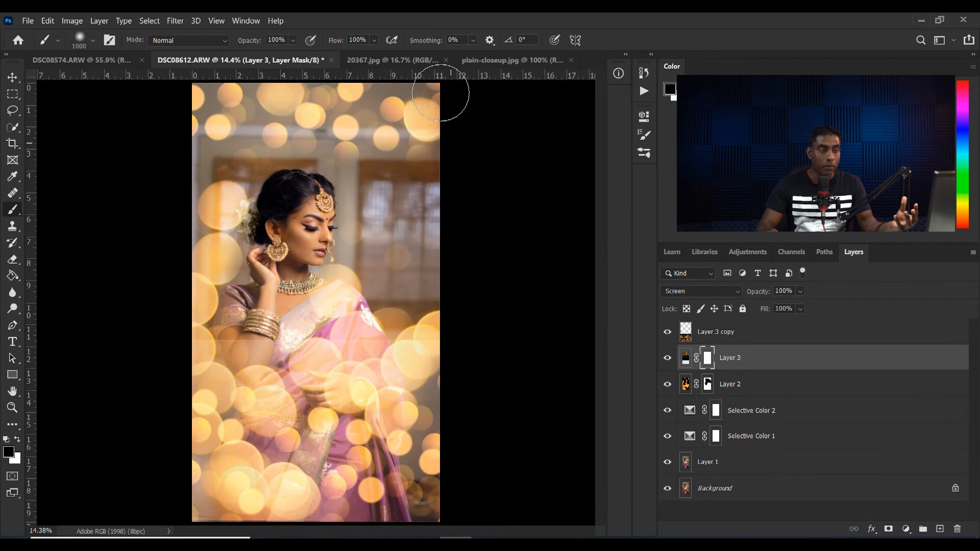
mouse_move(484, 168)
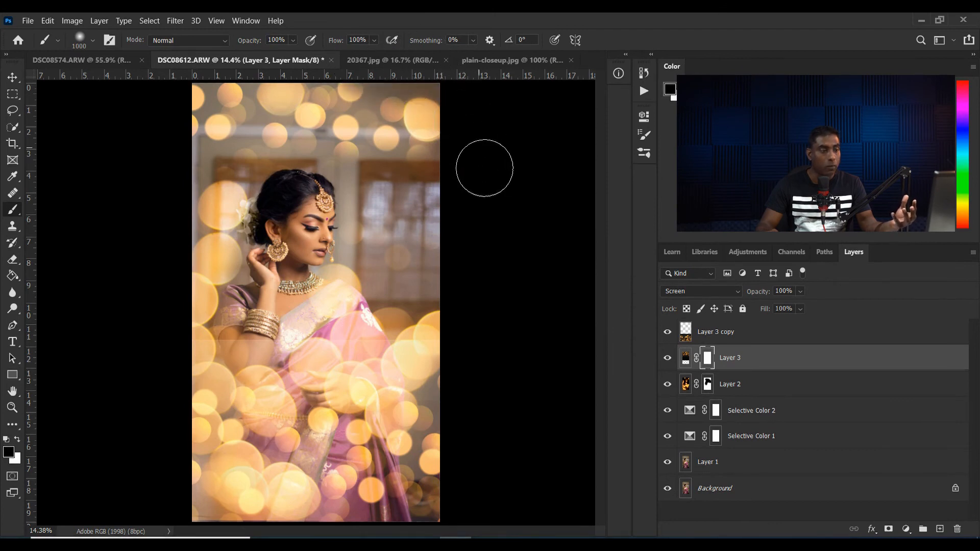
mouse_move(337, 187)
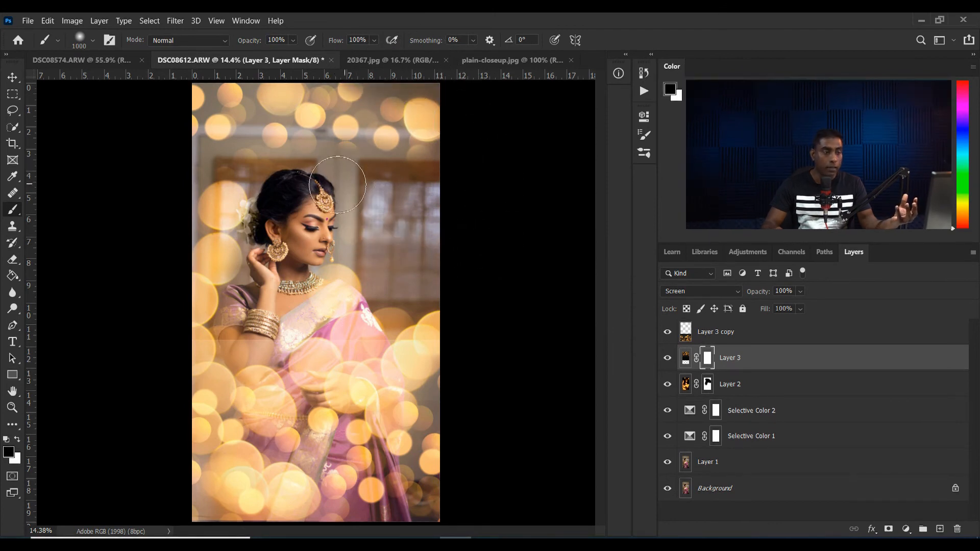
left_click(737, 332)
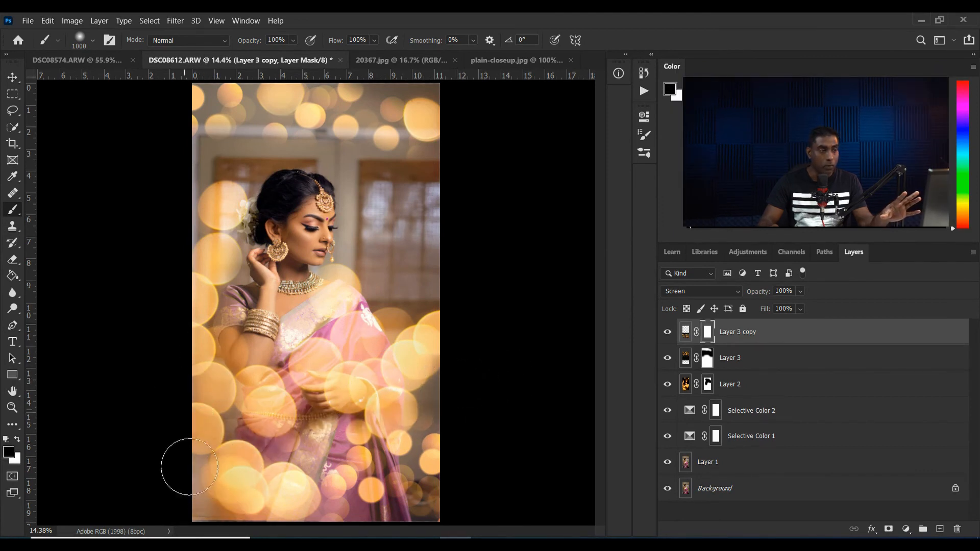
mouse_move(214, 431)
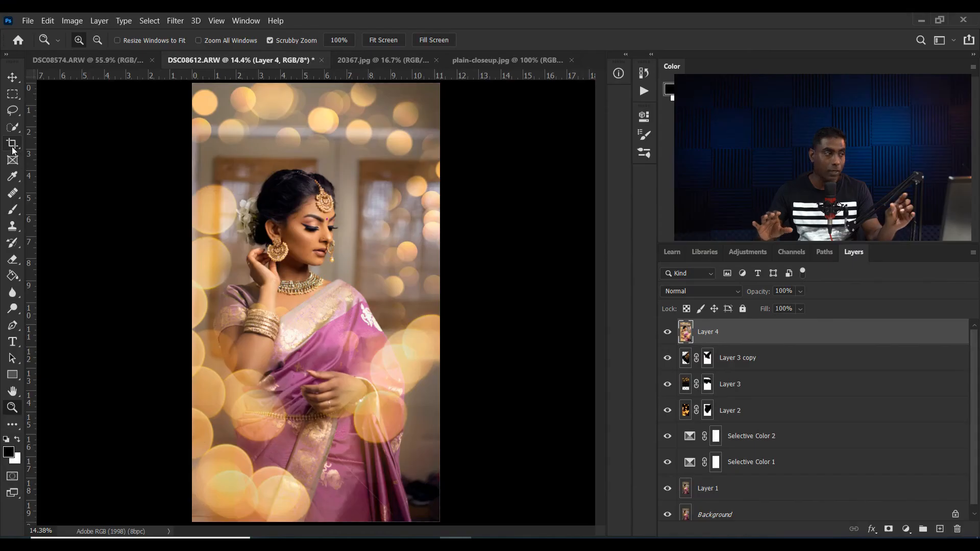
Set the Crop tool to the 4 : 5 (8 : 10) ratio, clear it, then reselect it.
left_click(12, 144)
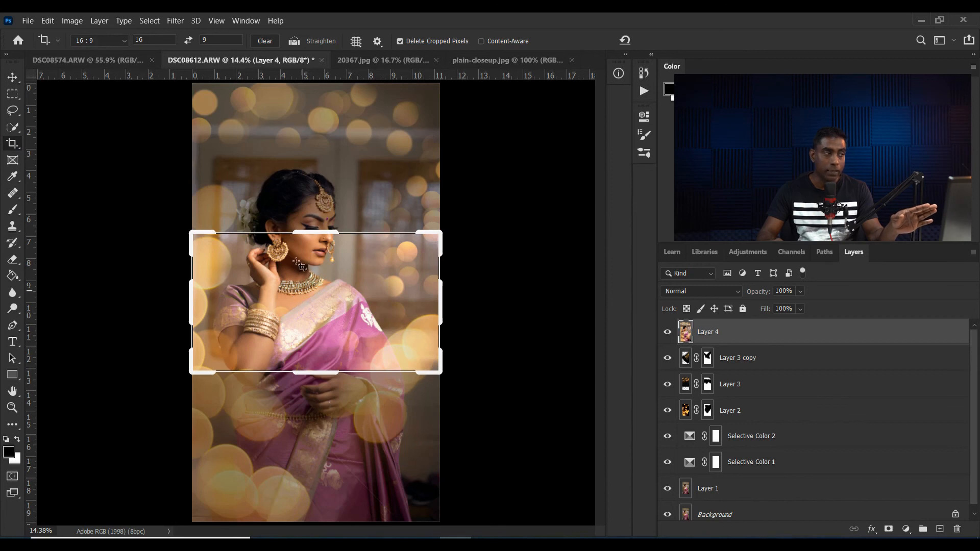
left_click(98, 41)
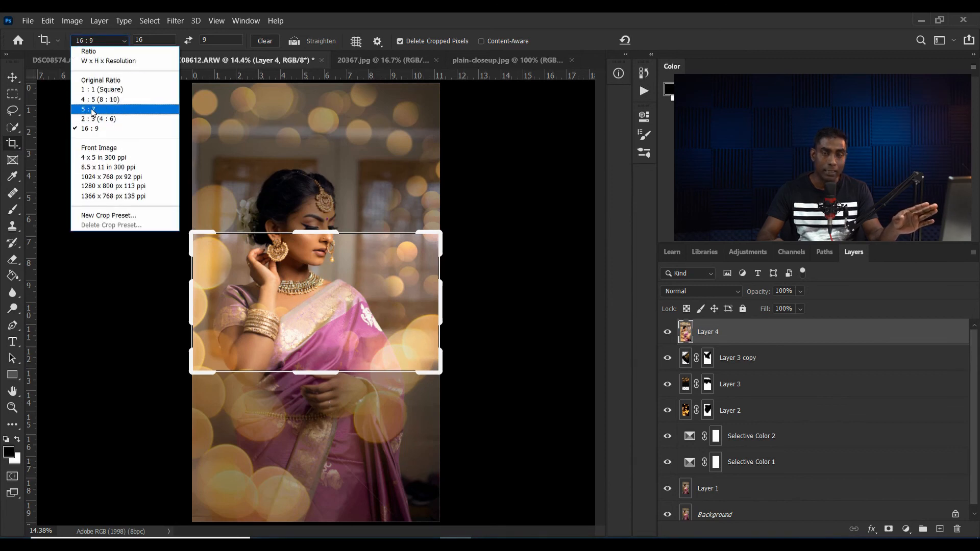
left_click(99, 100)
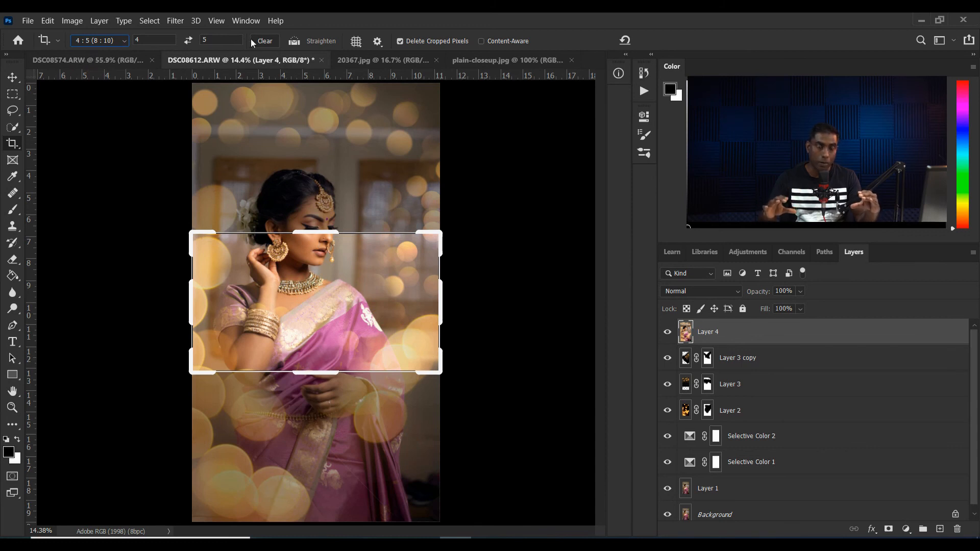
left_click(98, 41)
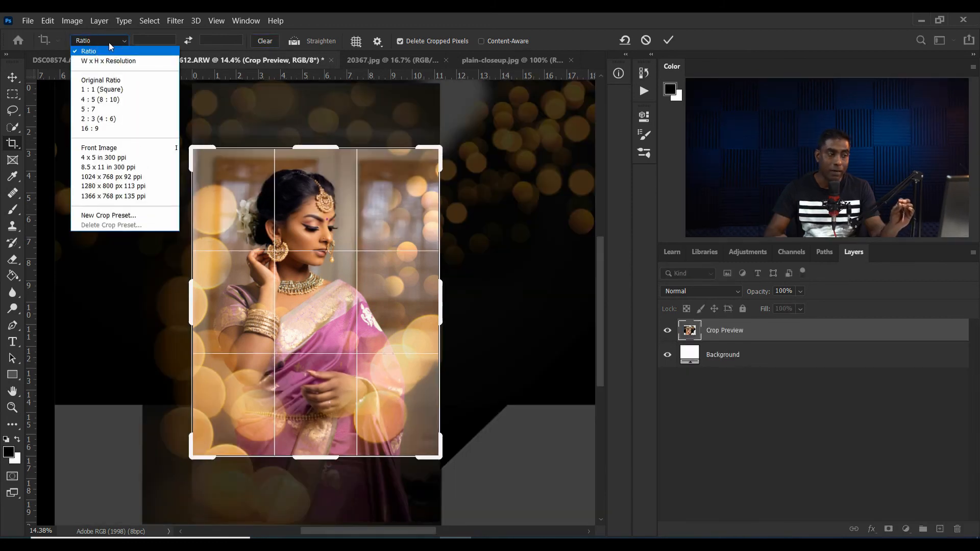
left_click(100, 100)
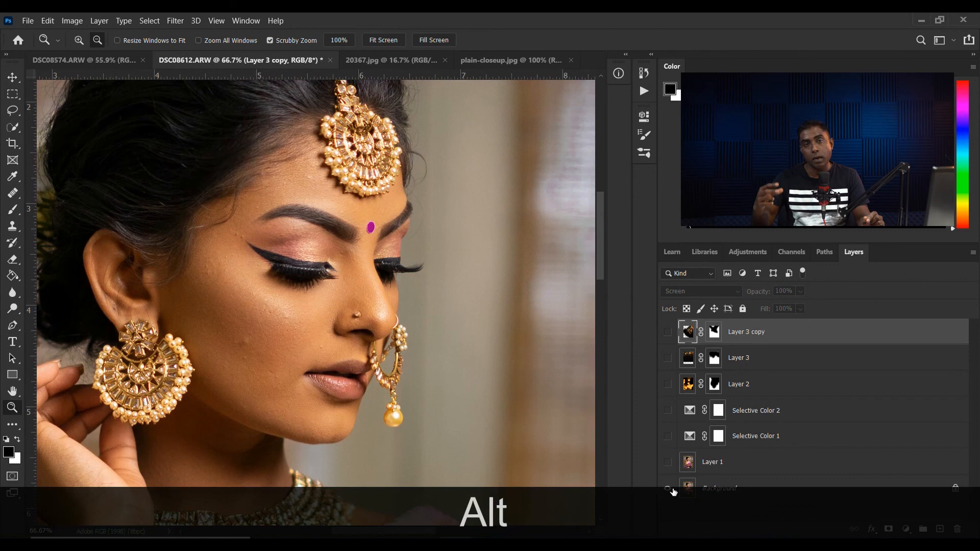
Restore the bokeh and Selective Color layers after viewing the original face close-up.
left_click(667, 331)
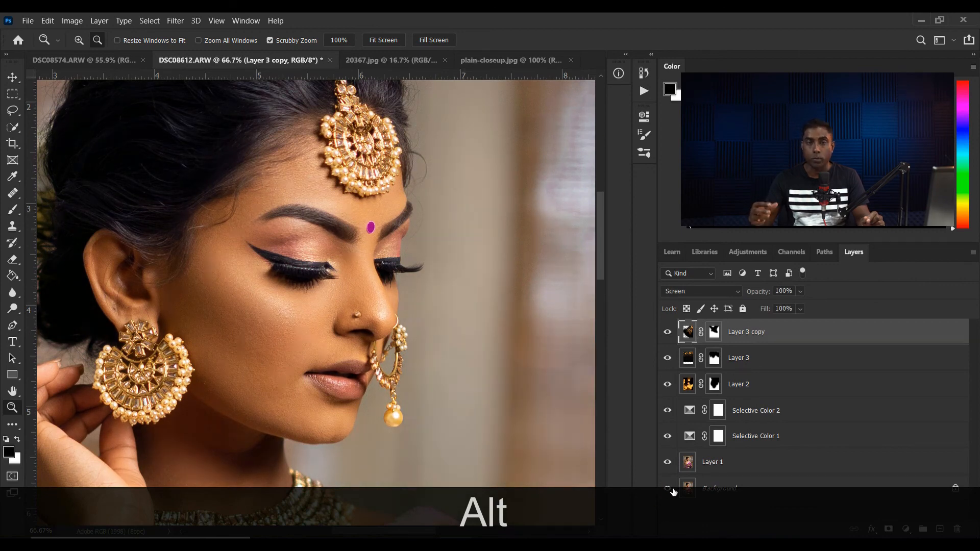